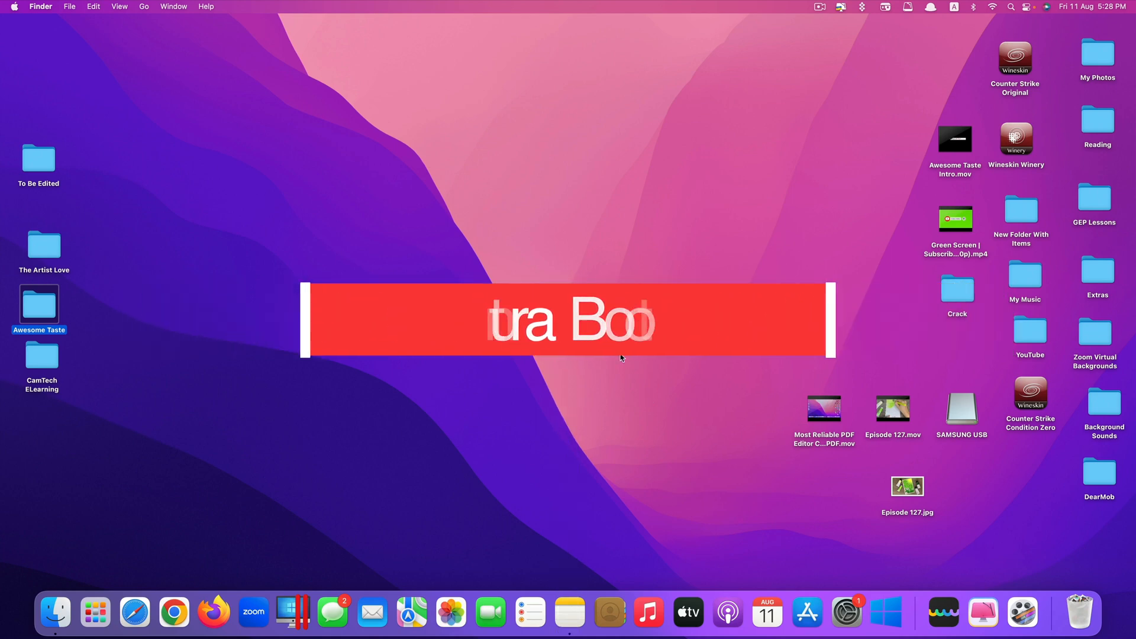
mouse_move(807, 613)
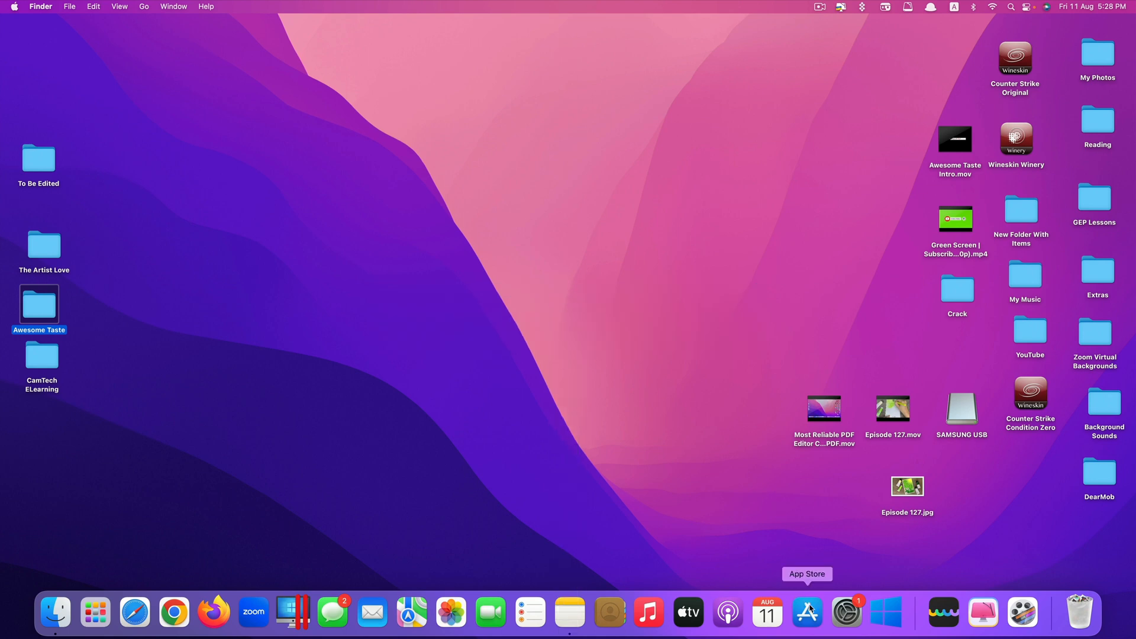
Search the App Store for 'macos ventura' and browse the macOS Ventura product page.
click(806, 612)
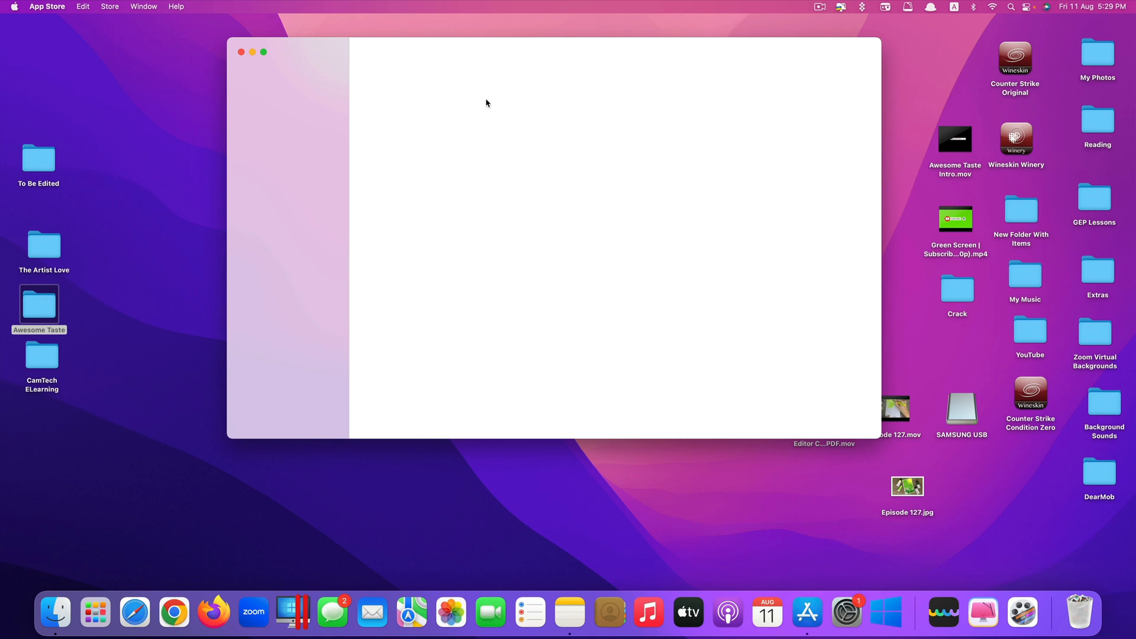
text(macos ve)
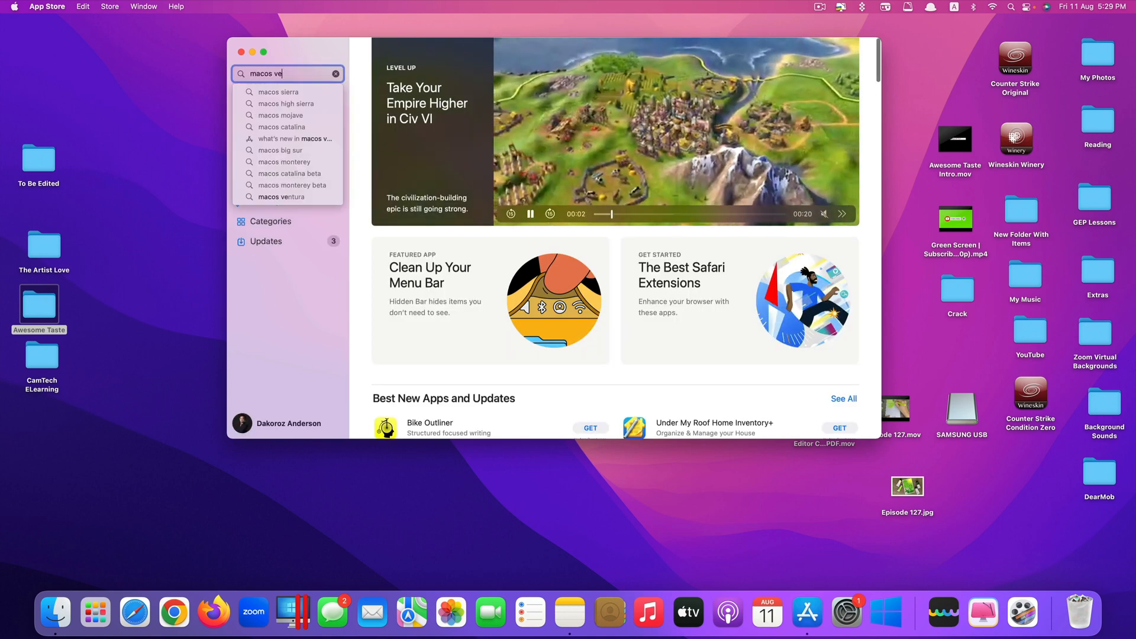
click(282, 197)
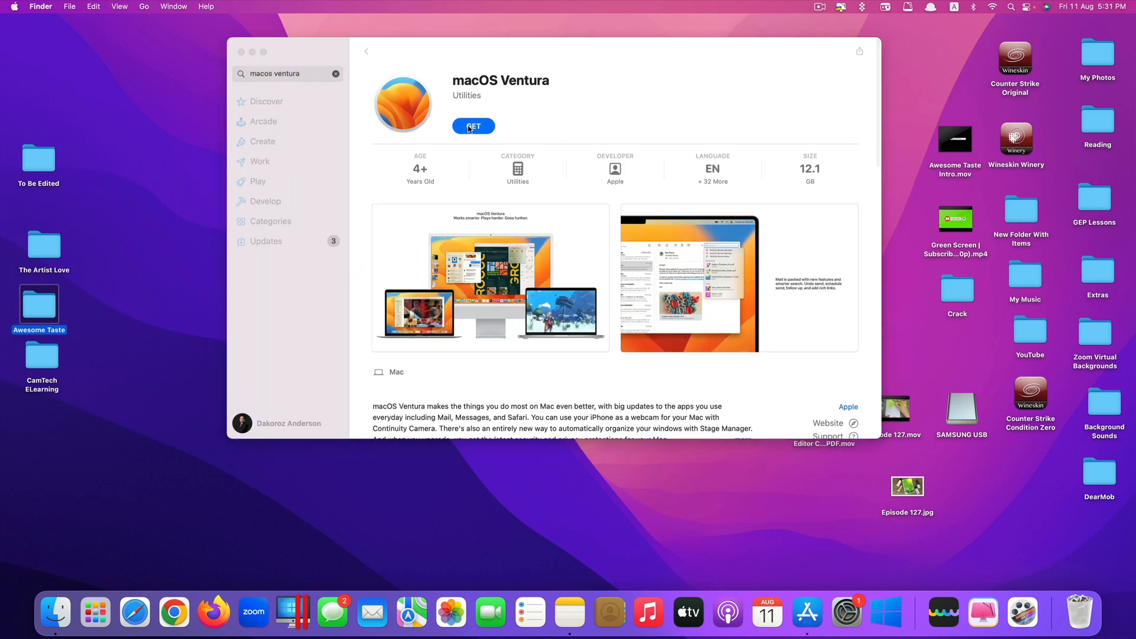
scroll(down, 3)
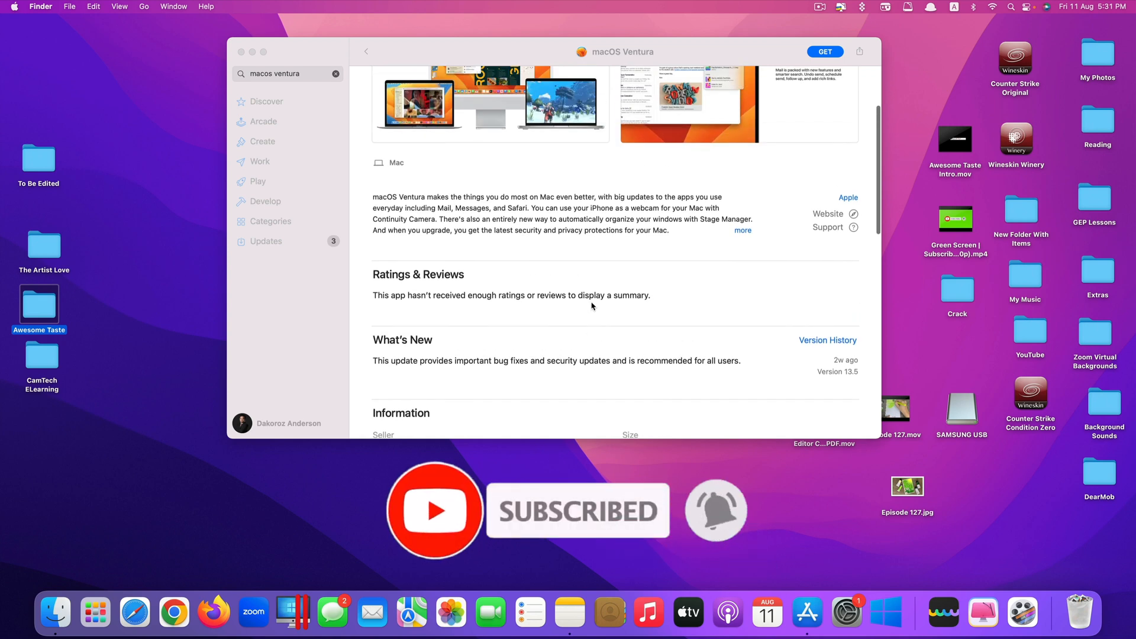
scroll(up, 3)
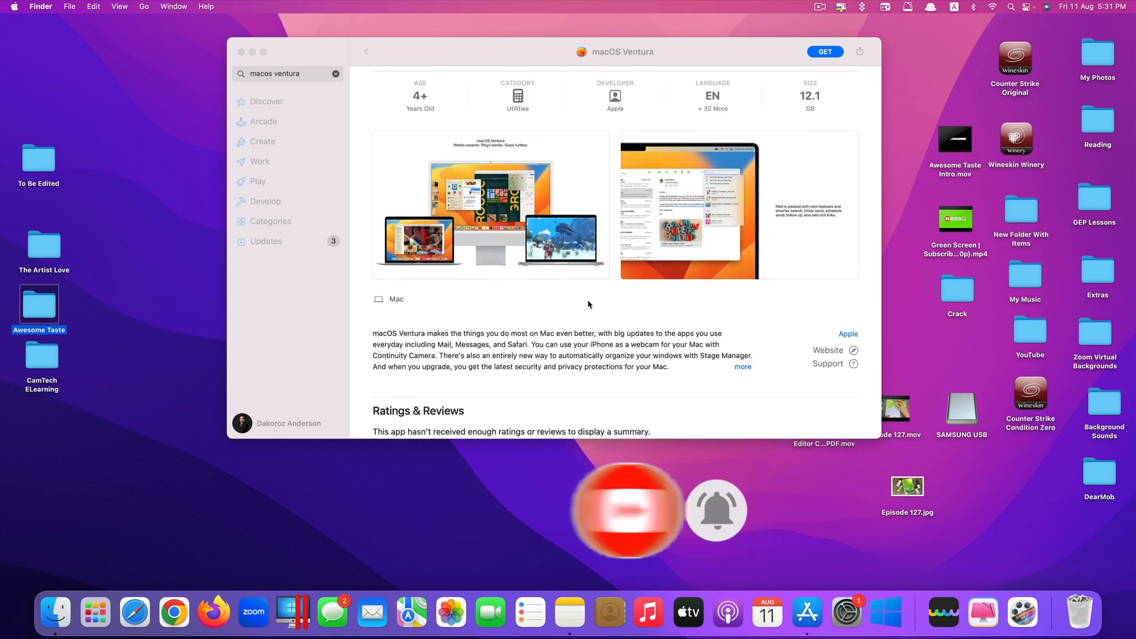
scroll(up, 3)
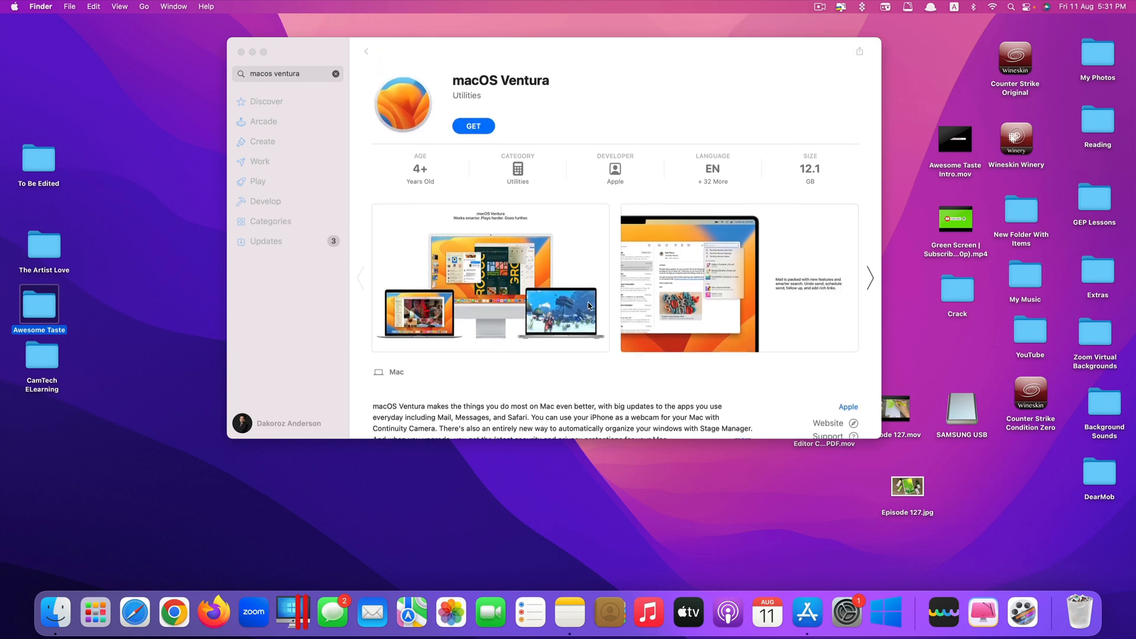
mouse_move(794, 288)
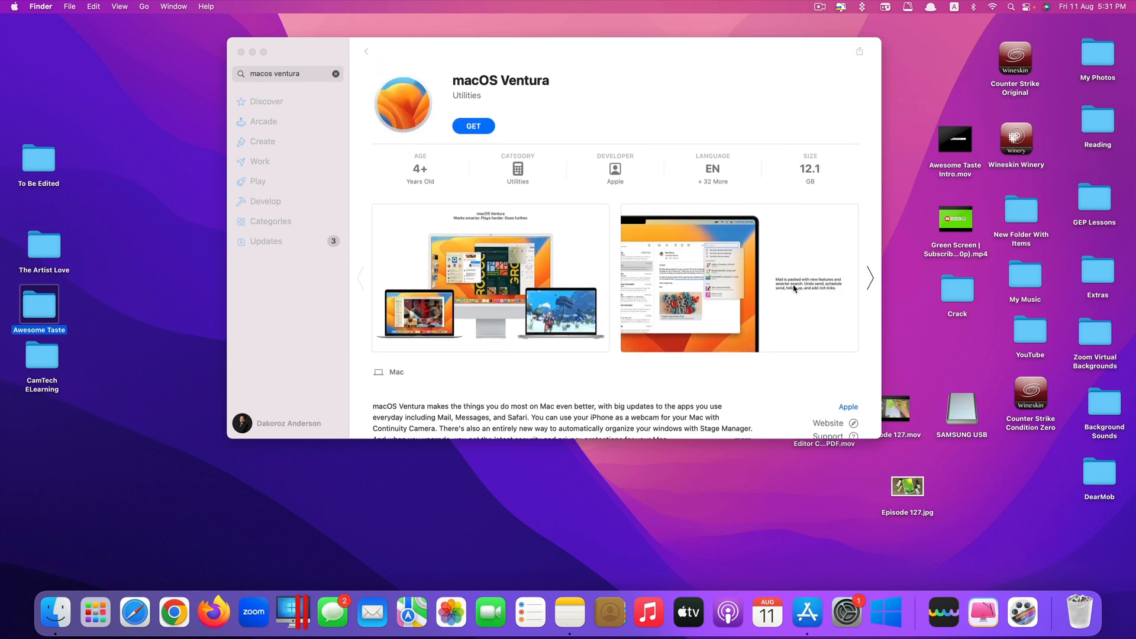
mouse_move(790, 294)
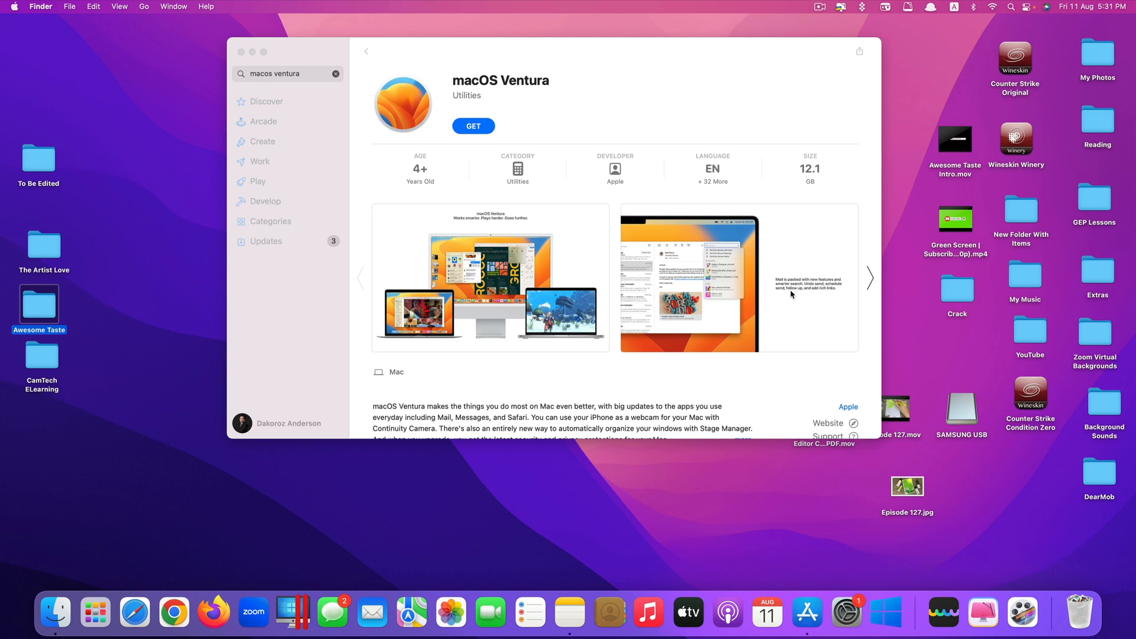
mouse_move(834, 362)
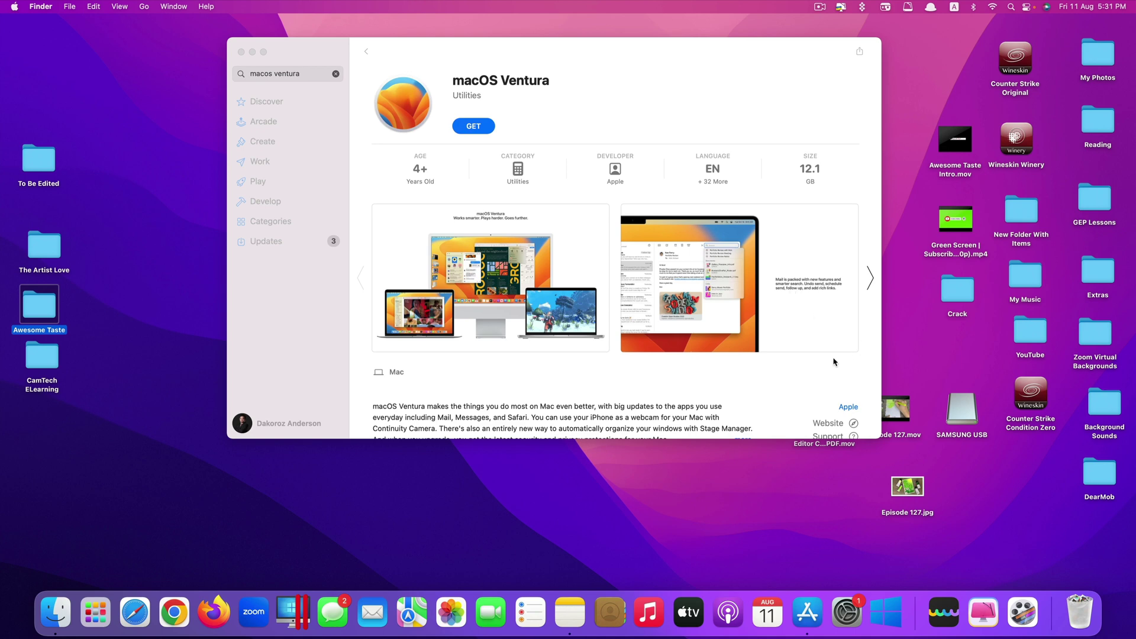
Check SAMSUNG USB's Get Info details (ExFAT, about 256 GB), then clear the desktop.
right_click(962, 413)
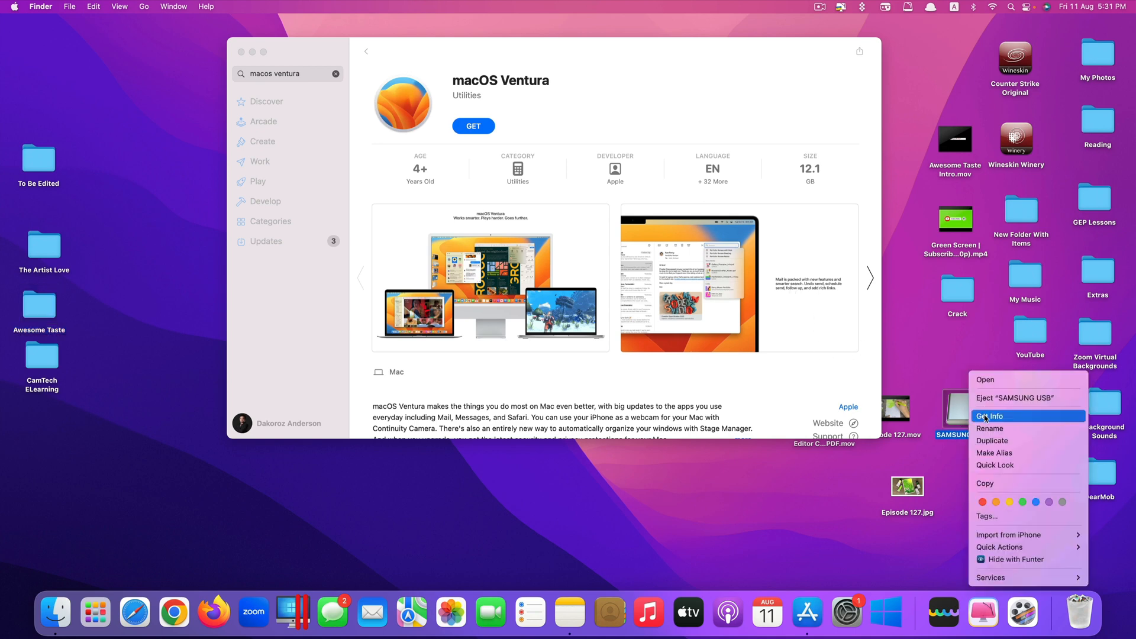
click(991, 416)
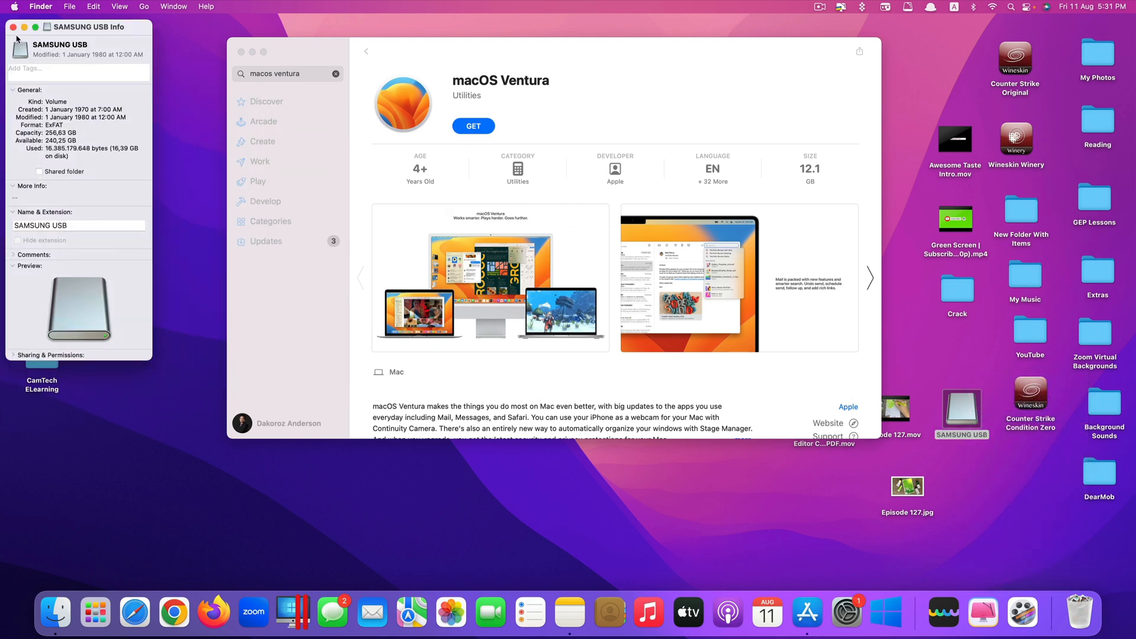
mouse_move(13, 26)
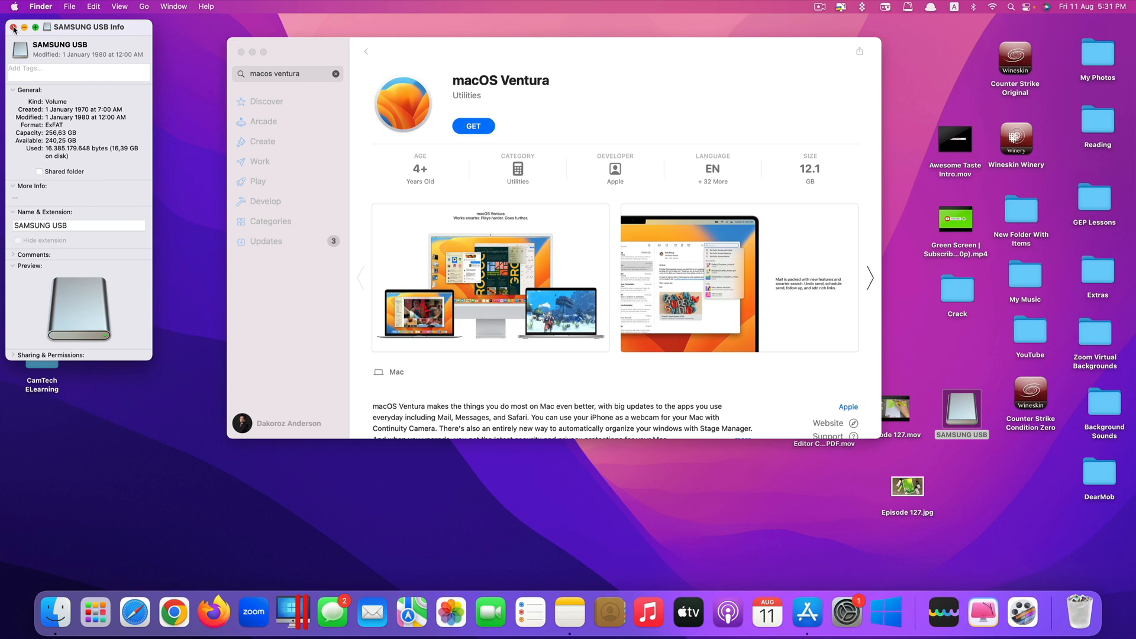
click(13, 27)
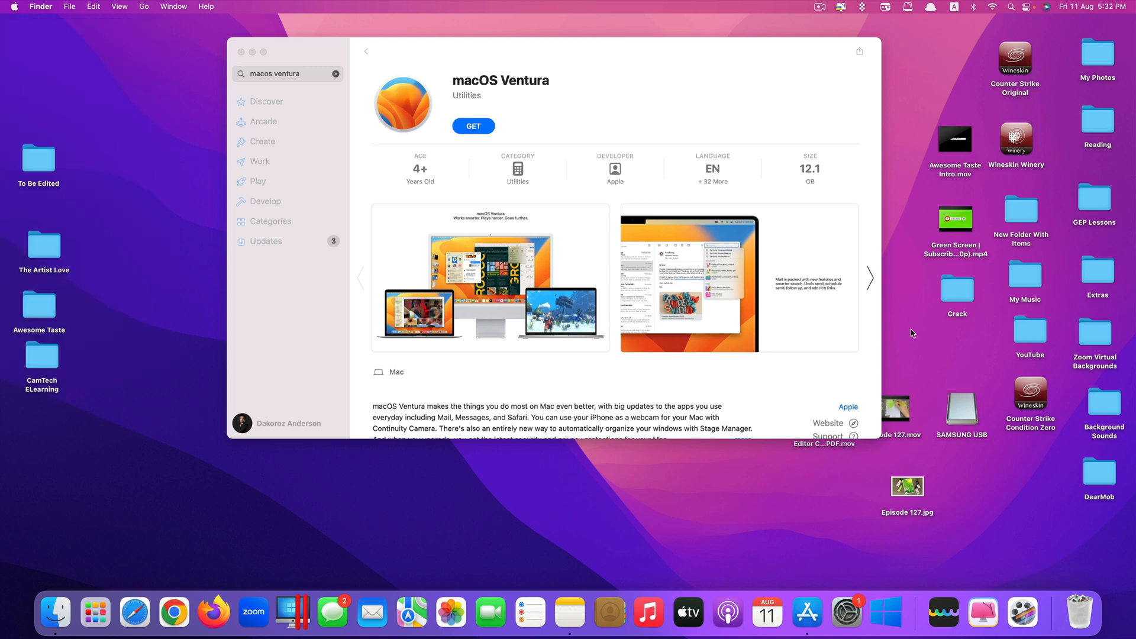
click(241, 51)
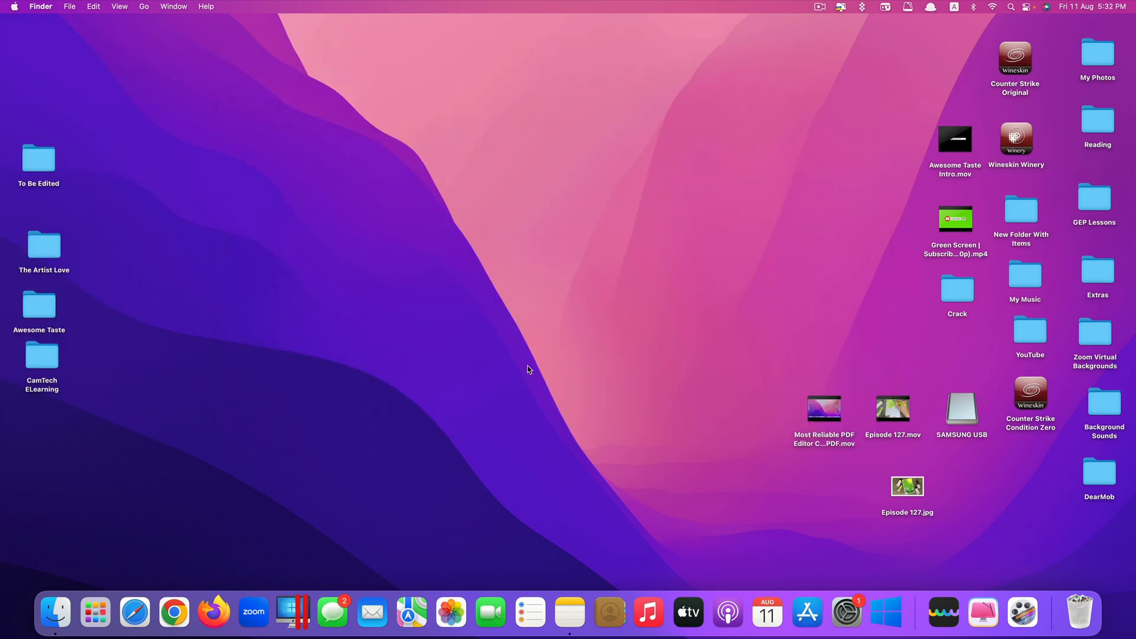
Google 'disk creator' in Safari and open the macdaddy.io bootable USB installer page.
click(133, 613)
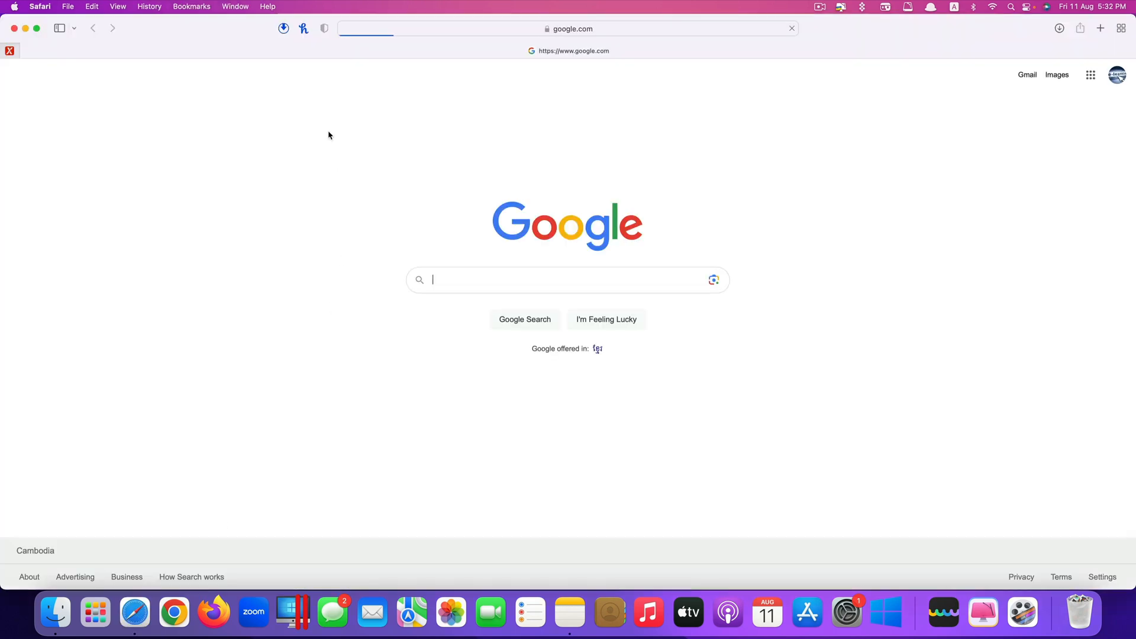
text(d)
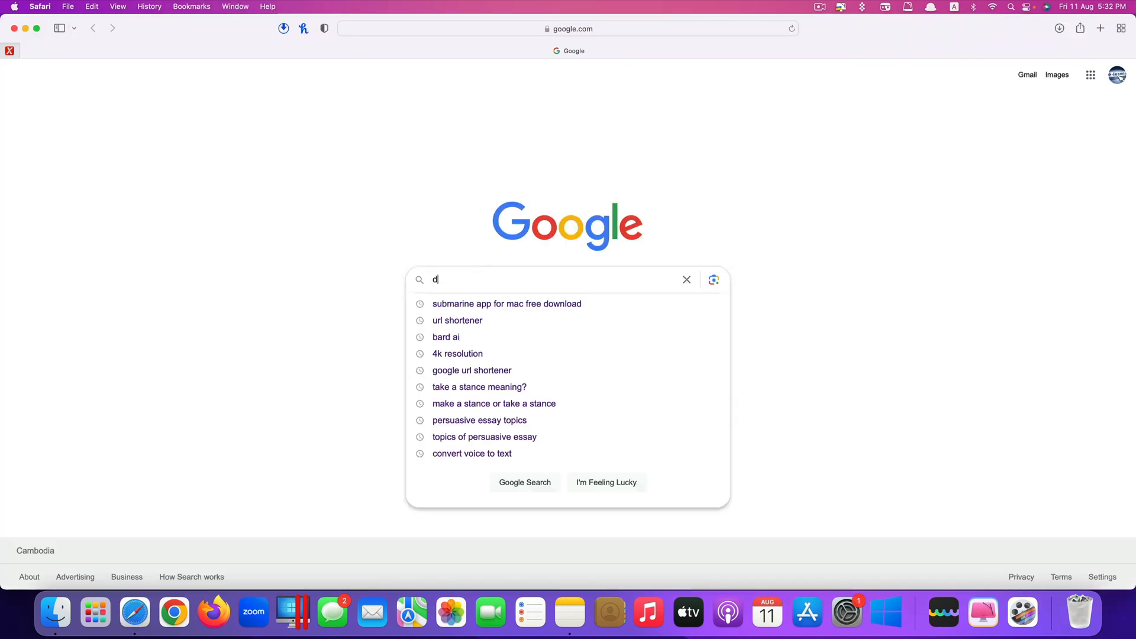
text(isk creator)
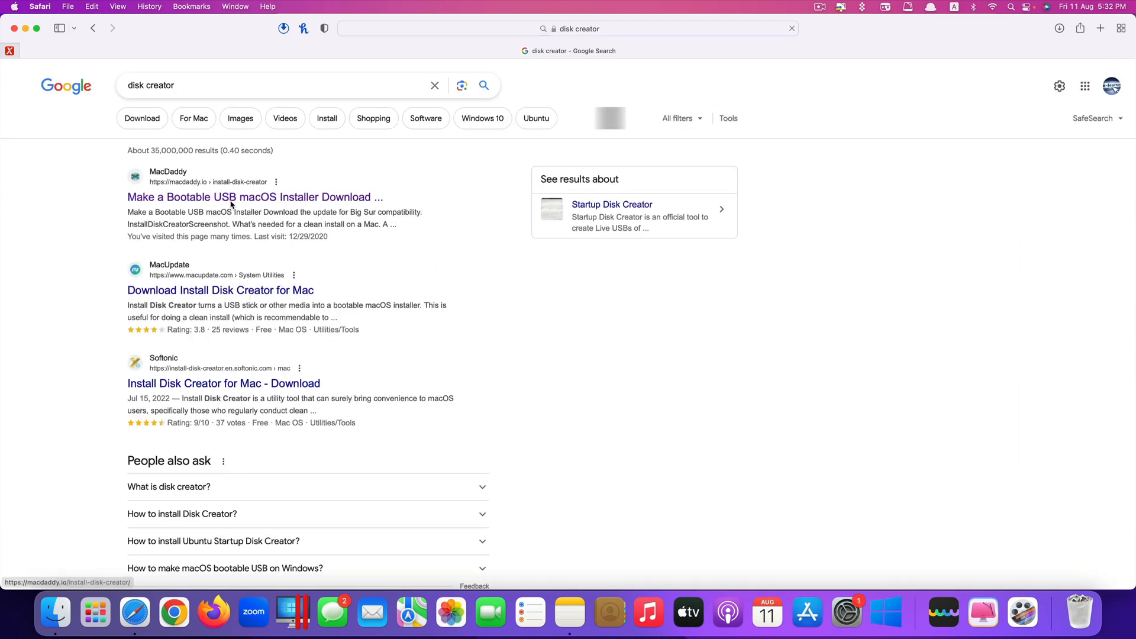
click(252, 197)
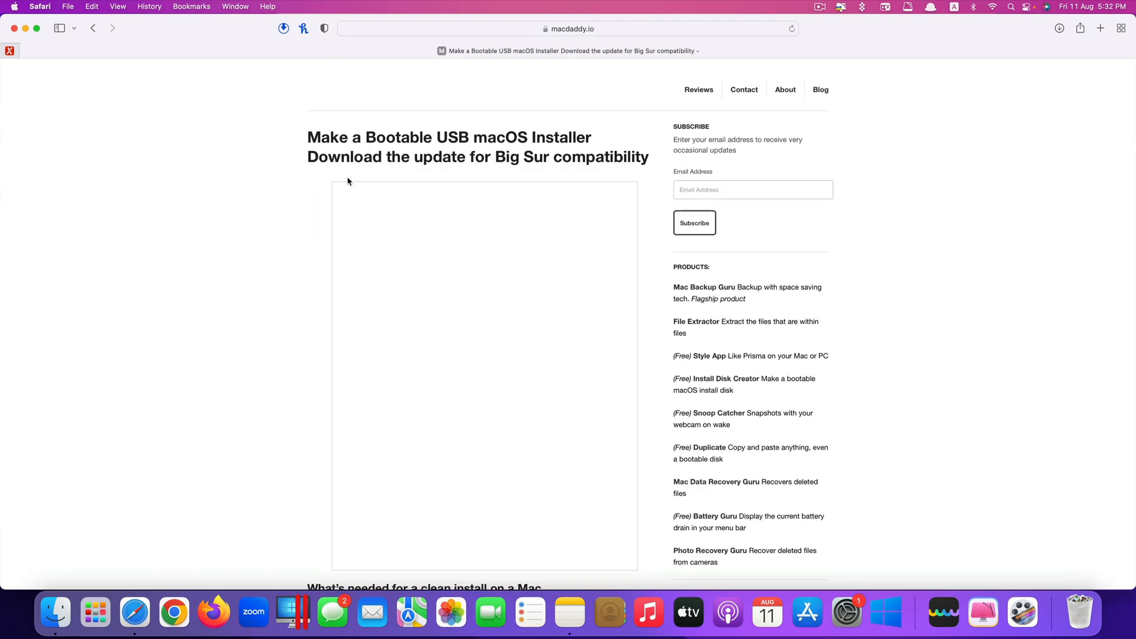
scroll(down, 3)
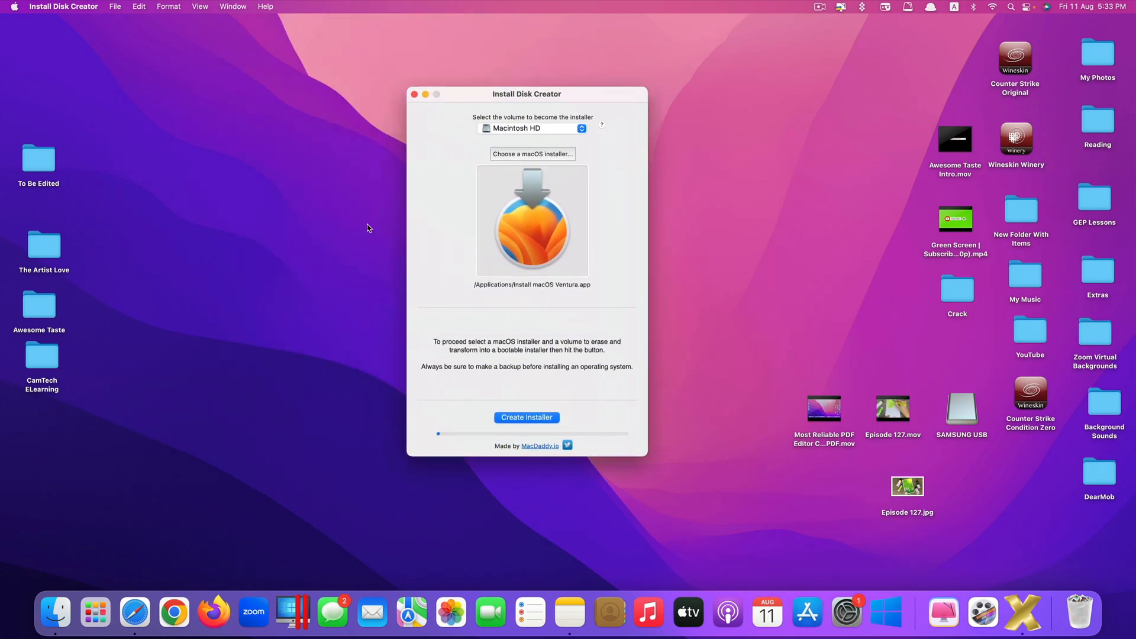
mouse_move(558, 132)
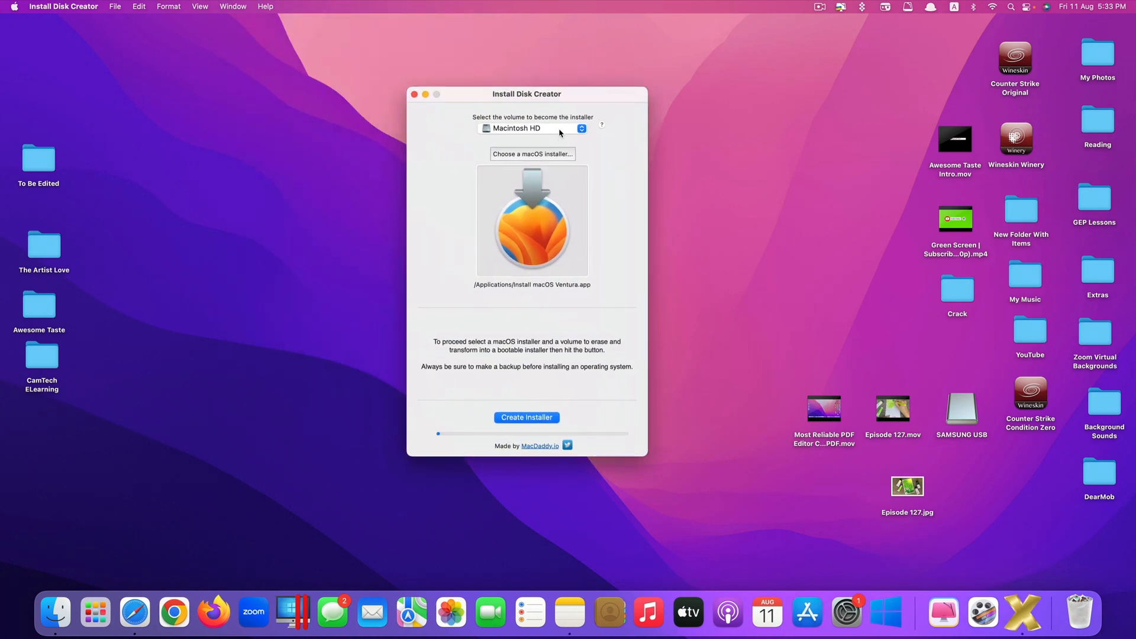
mouse_move(556, 133)
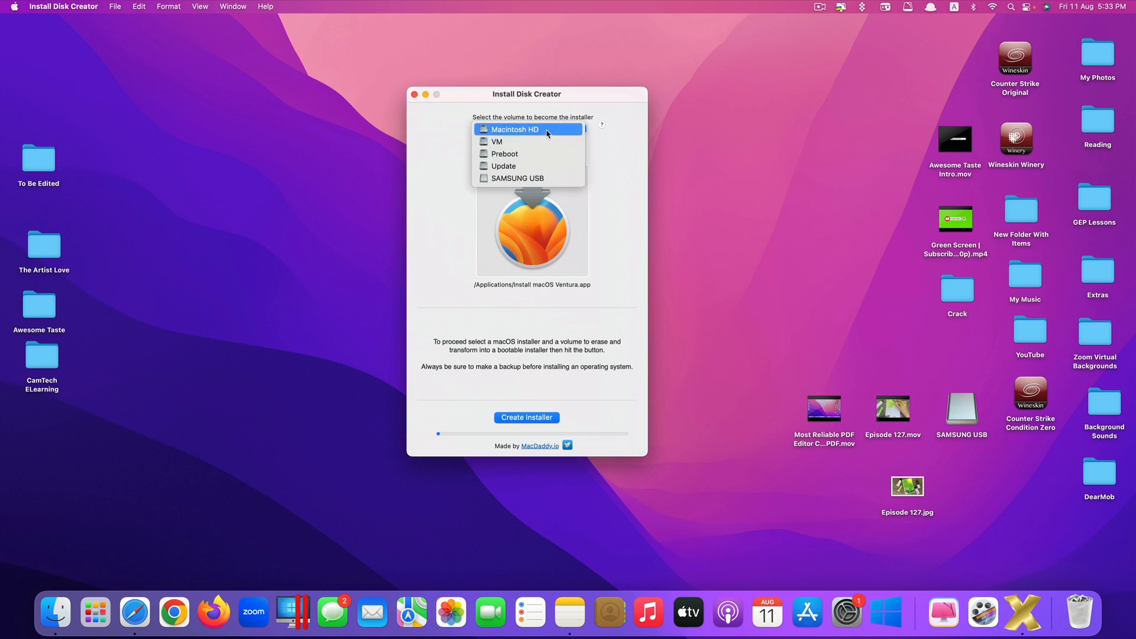
Pick SAMSUNG USB from the volume pop-up menu.
click(517, 178)
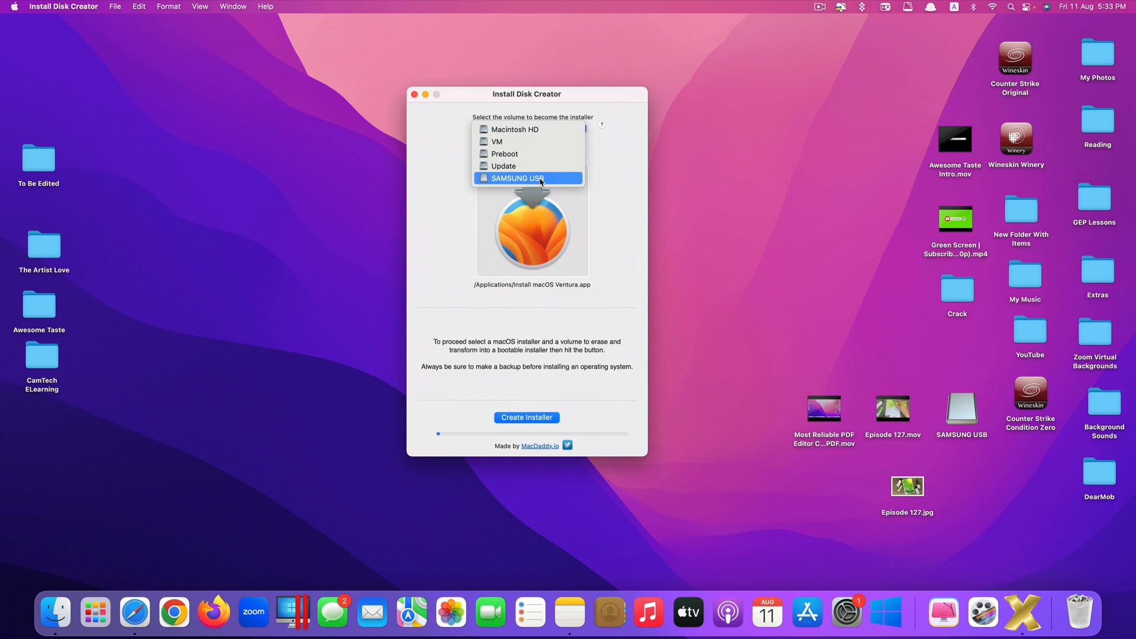
click(516, 178)
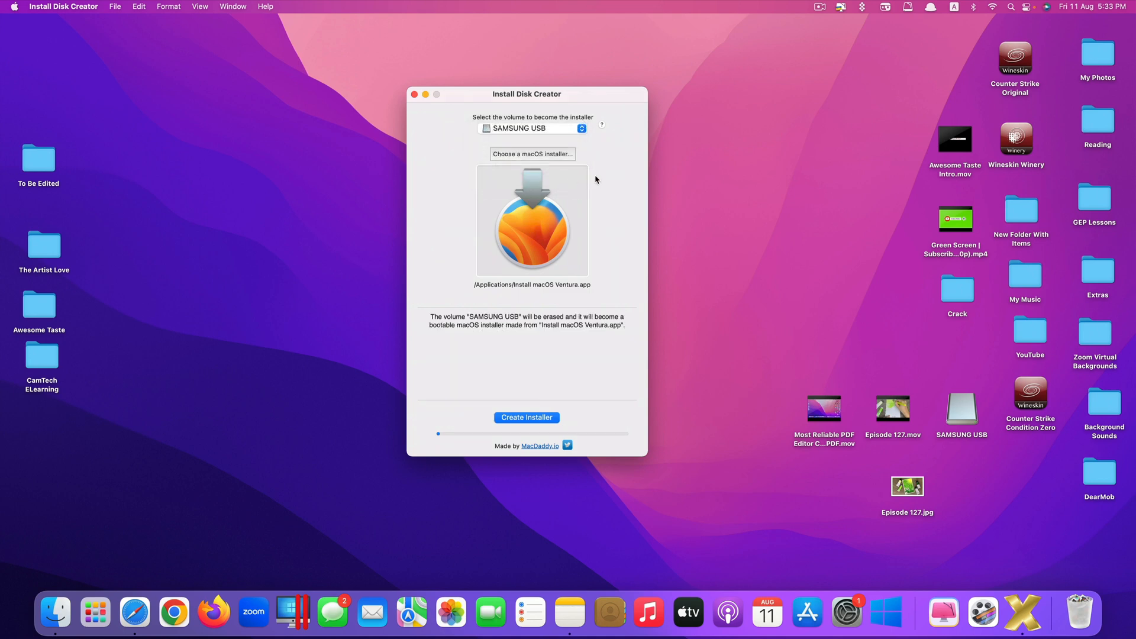
mouse_move(553, 161)
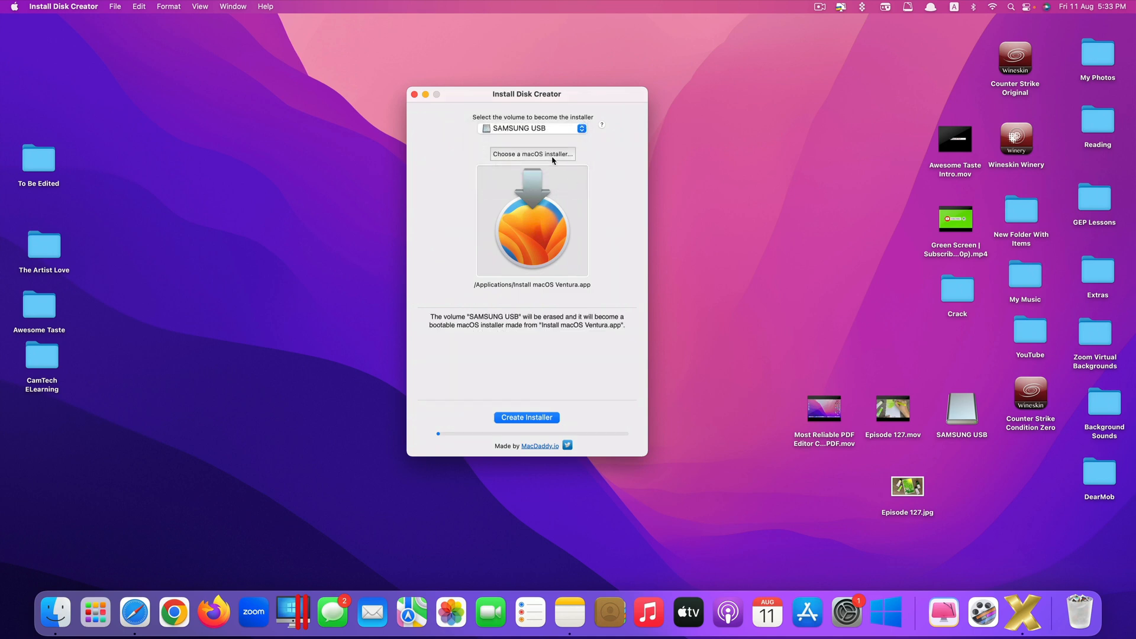
mouse_move(584, 291)
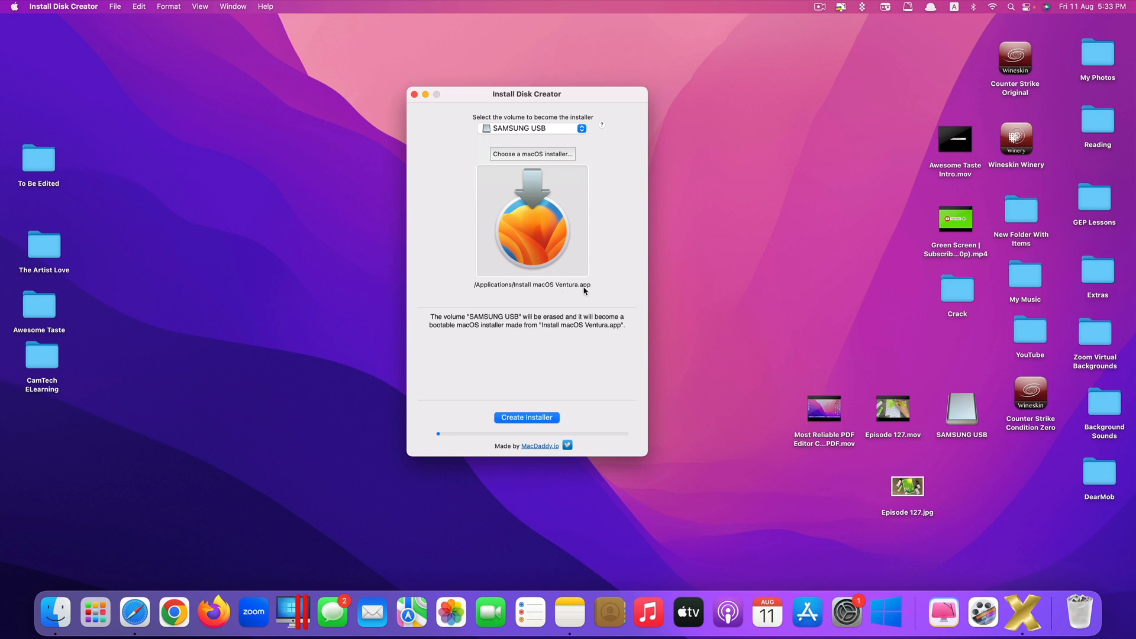
mouse_move(536, 154)
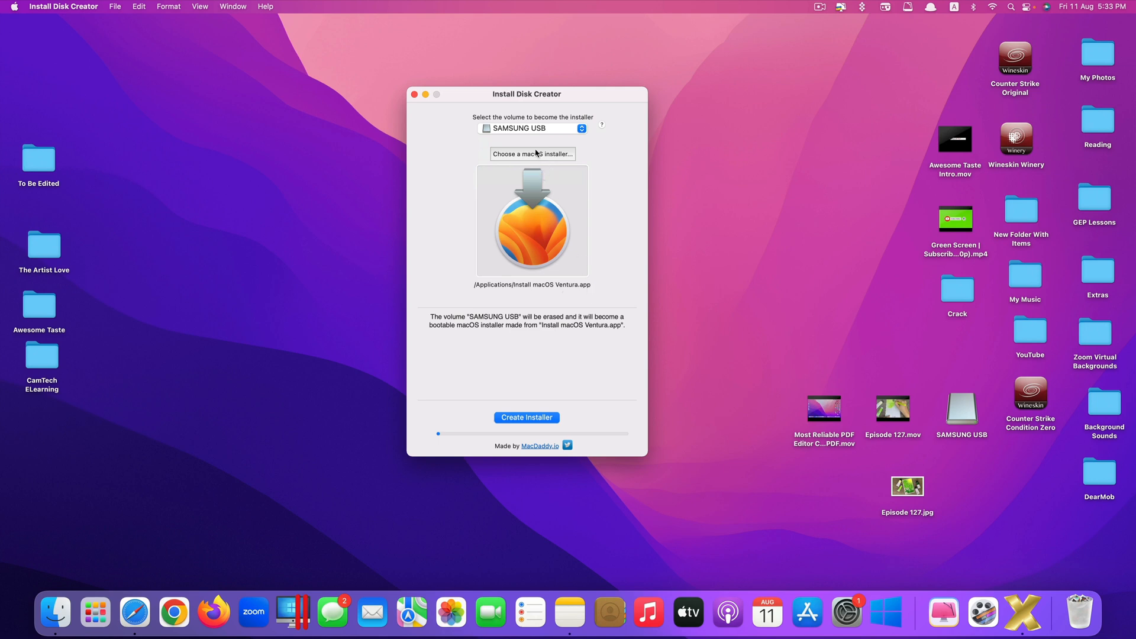
Choose Install macOS Ventura from Applications as the installer source.
click(532, 154)
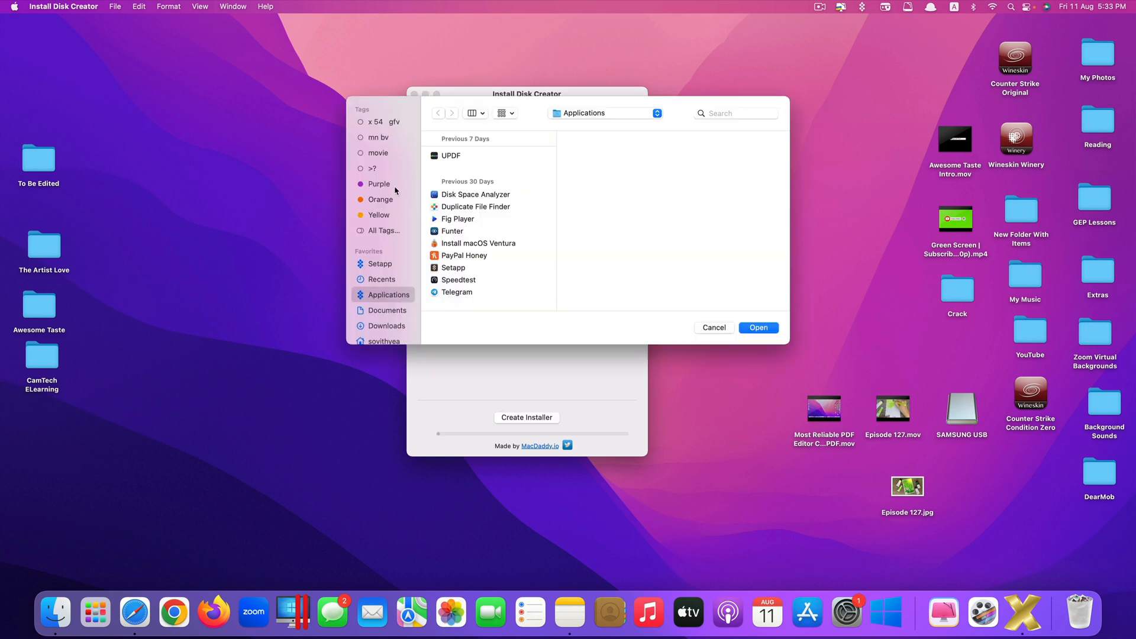
mouse_move(479, 225)
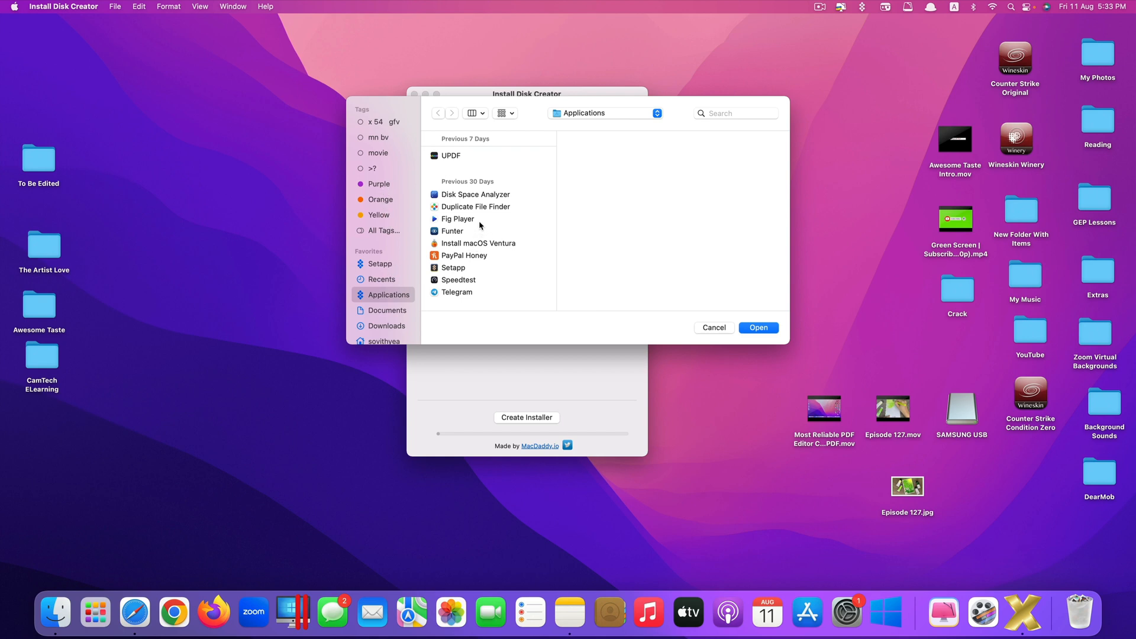
mouse_move(507, 250)
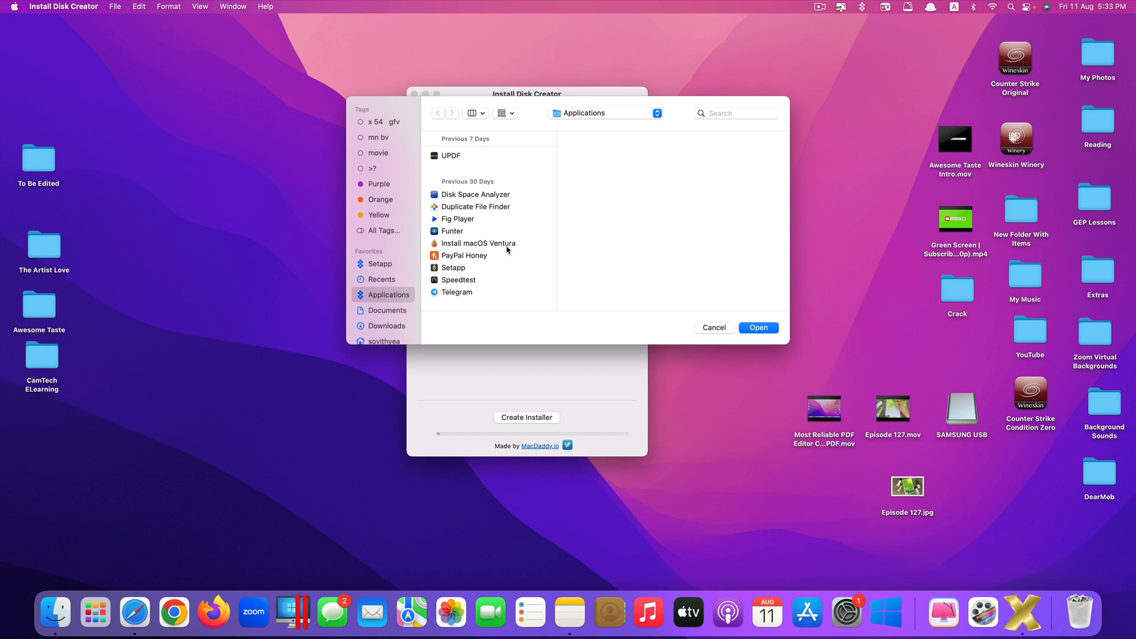
click(478, 243)
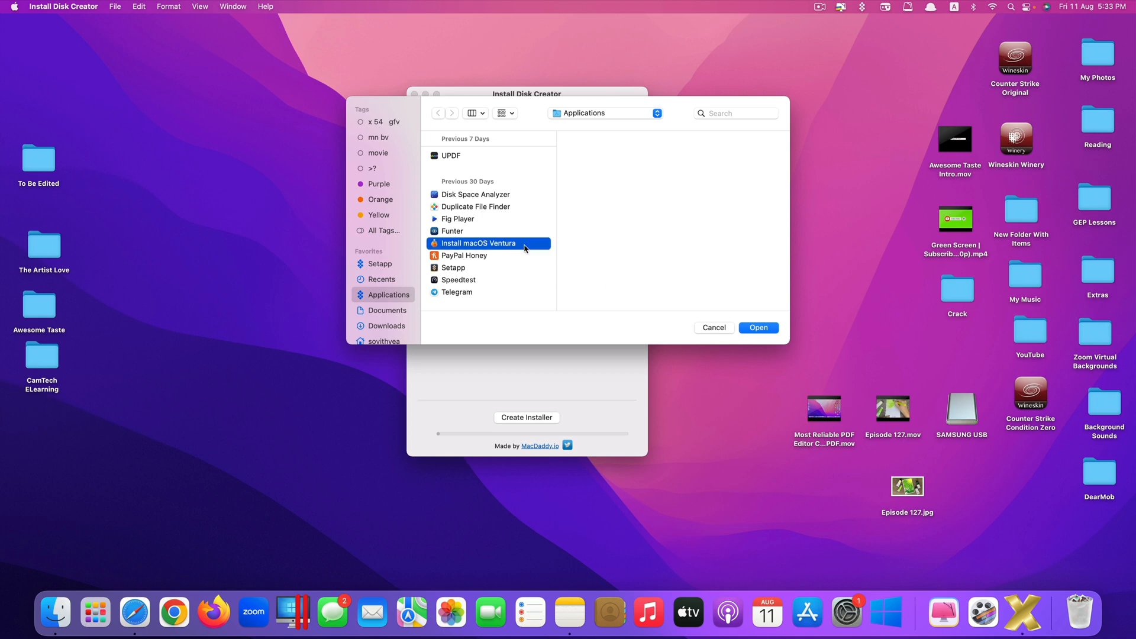
click(758, 326)
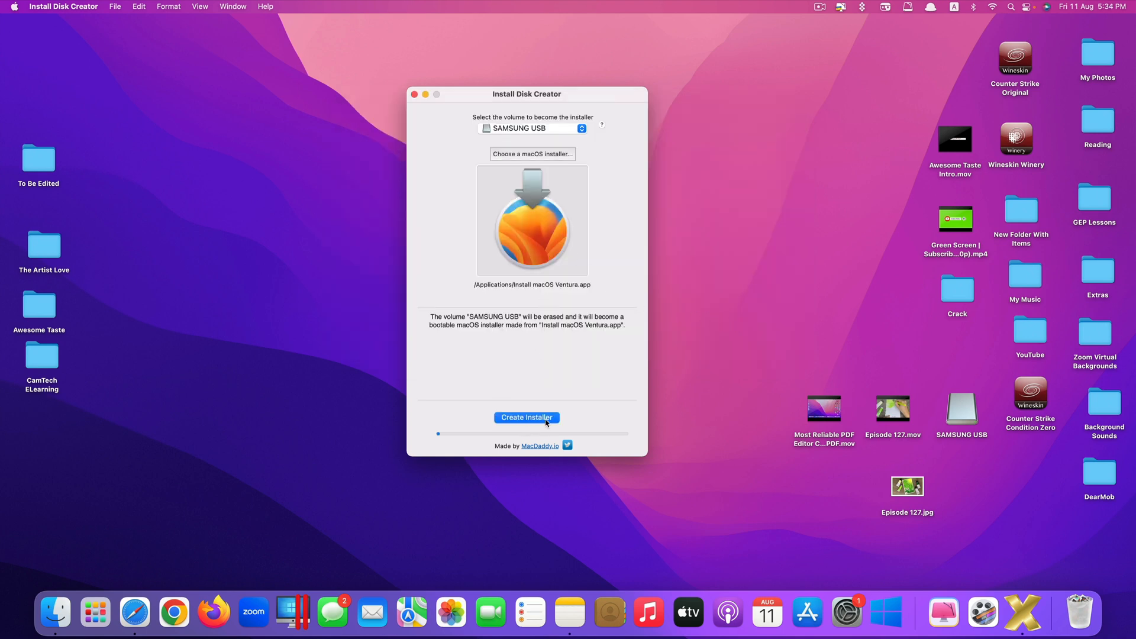
Start Create Installer, confirm erasing the disk, and authorise with the admin password.
click(526, 417)
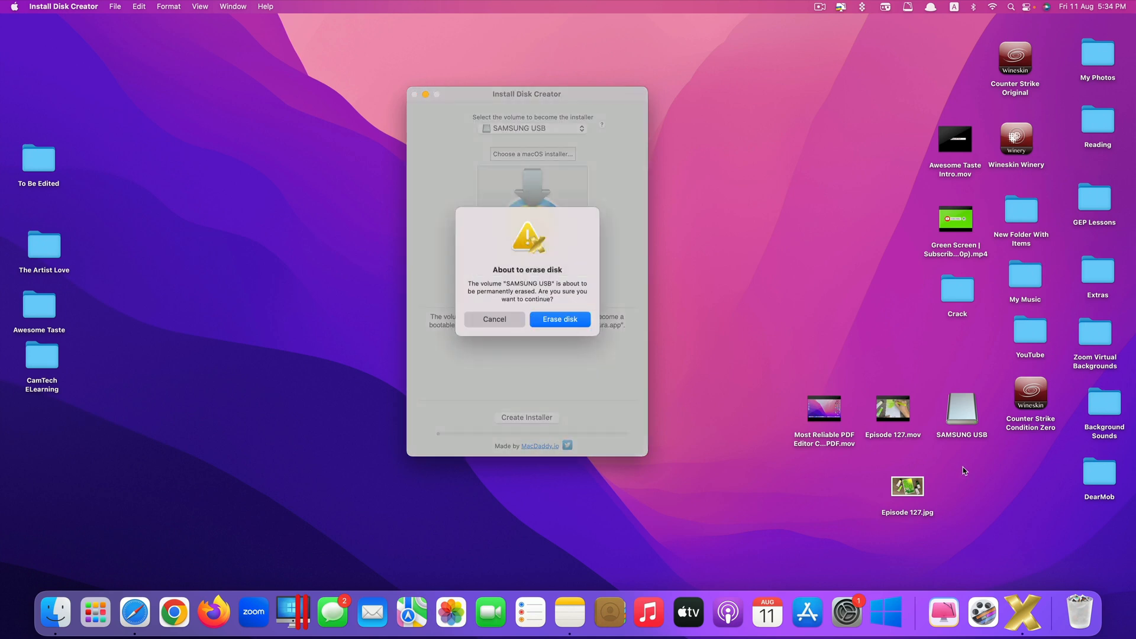
mouse_move(956, 411)
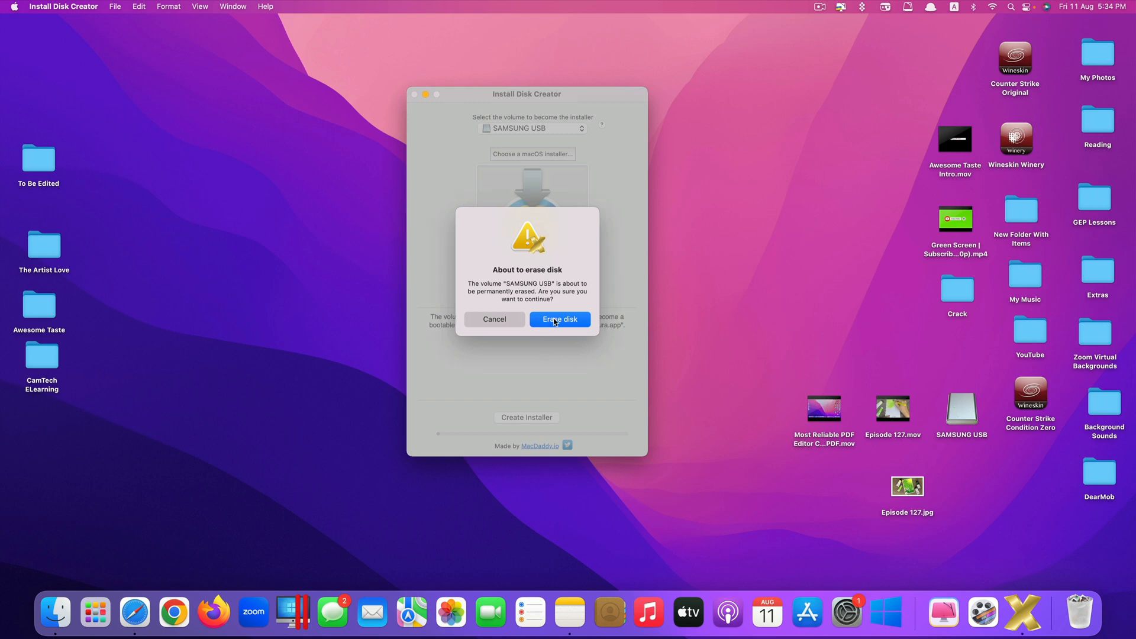
mouse_move(652, 374)
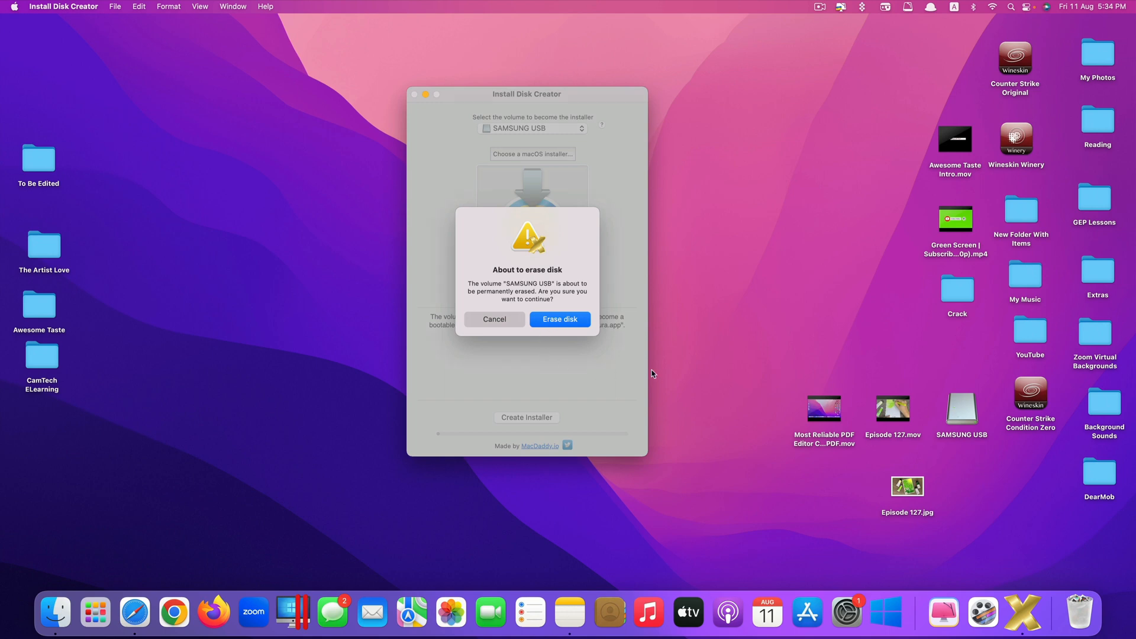
mouse_move(560, 349)
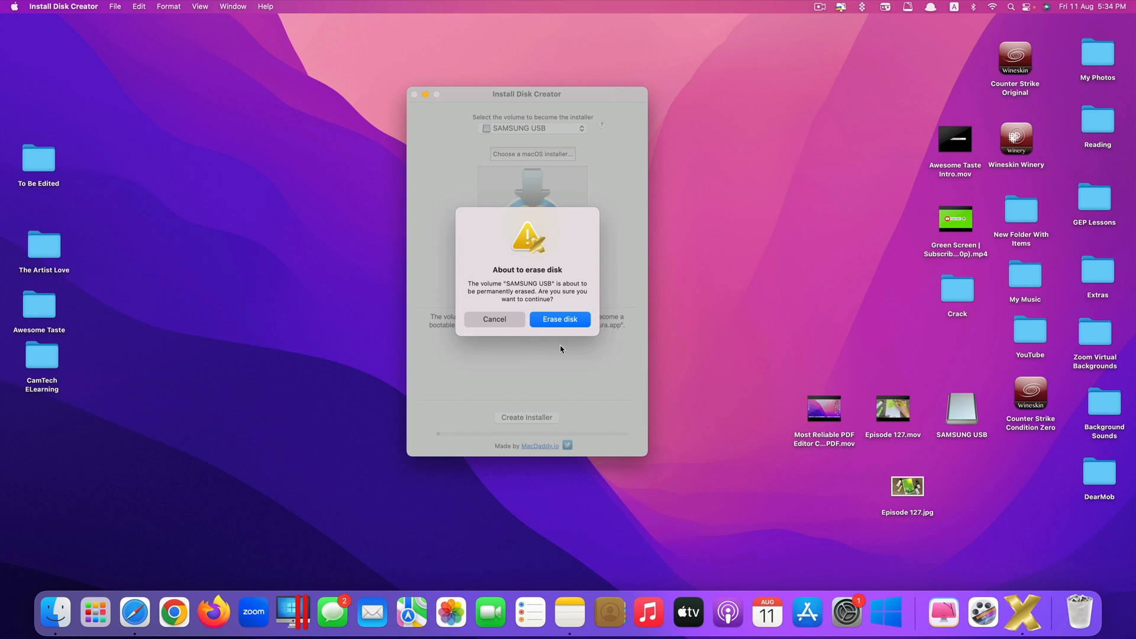
mouse_move(568, 338)
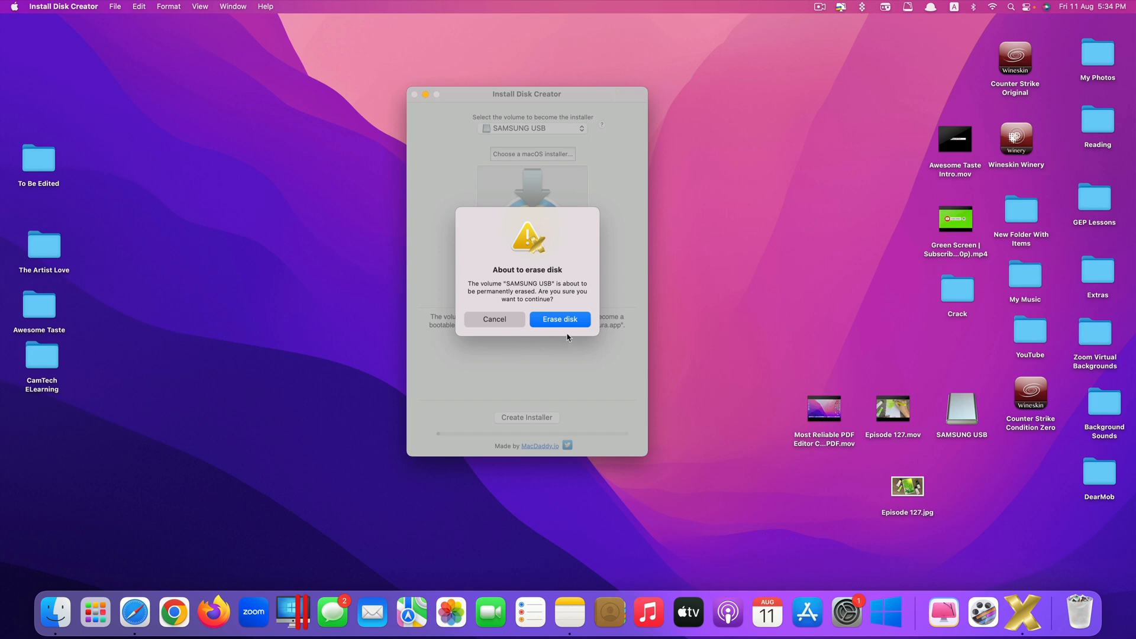
click(560, 319)
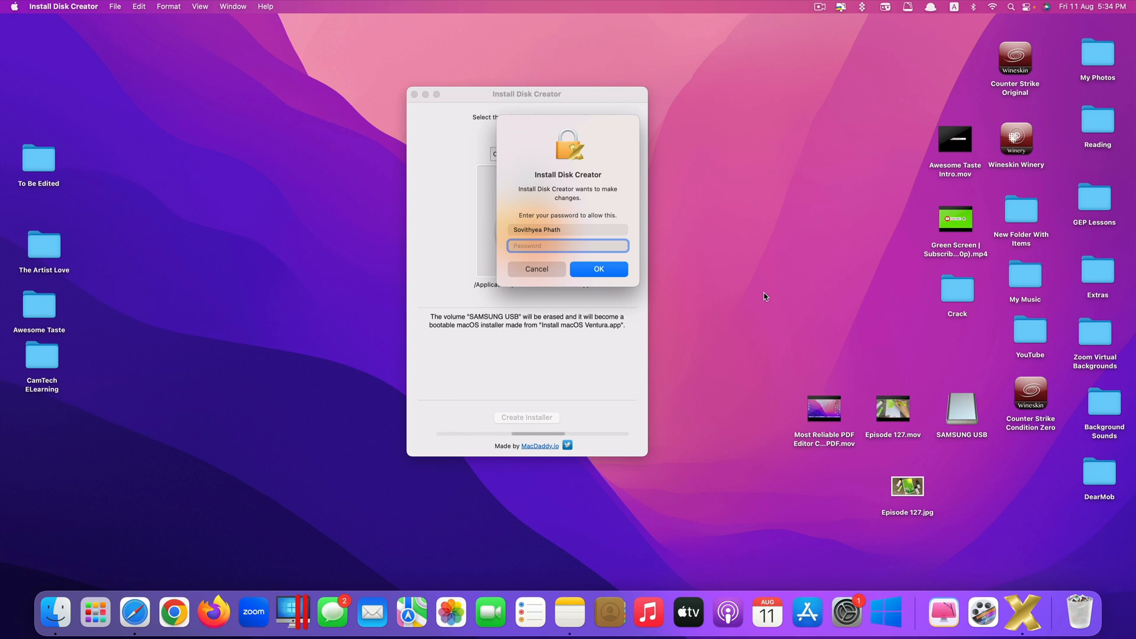
text(••)
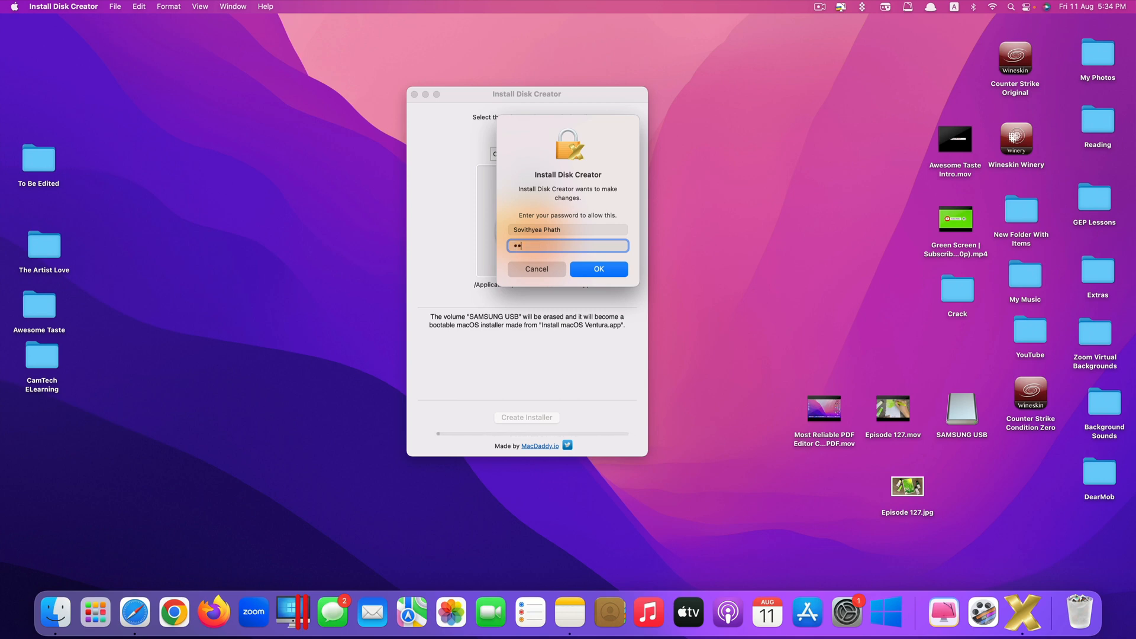
text(password)
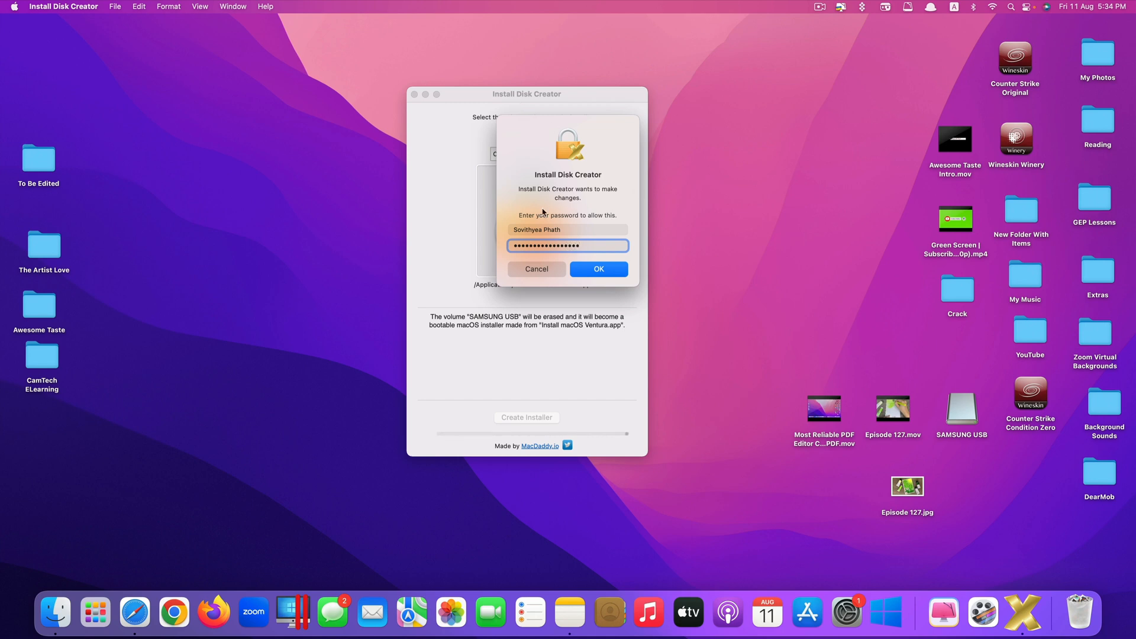
click(597, 269)
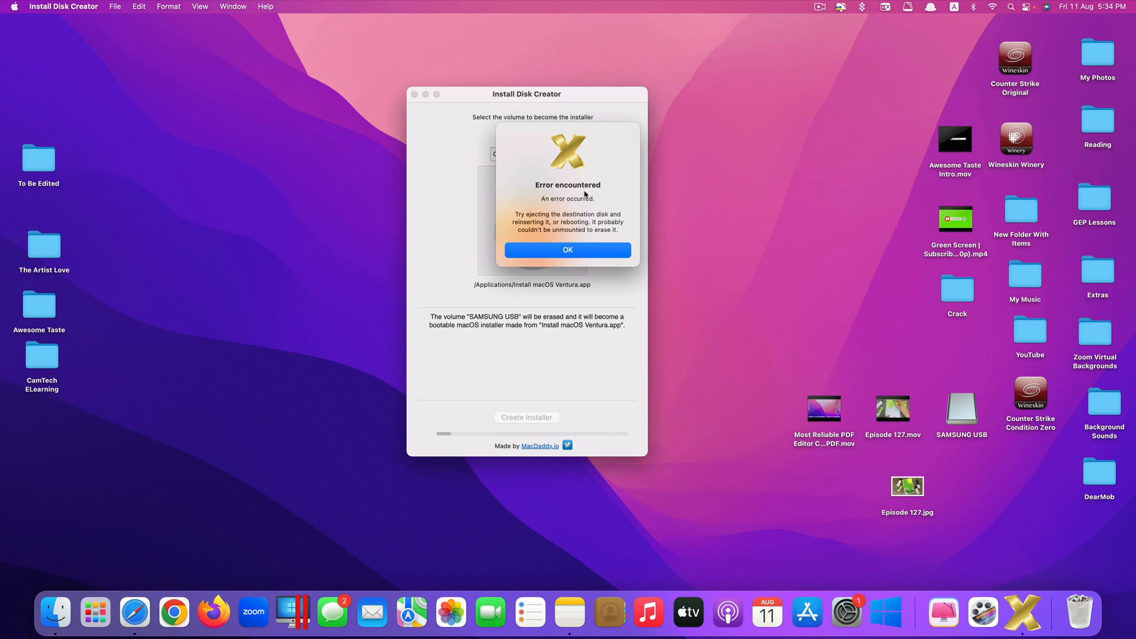
Dismiss the unmount error, reselect SAMSUNG USB, and rerun Create Installer with Erase disk.
click(567, 249)
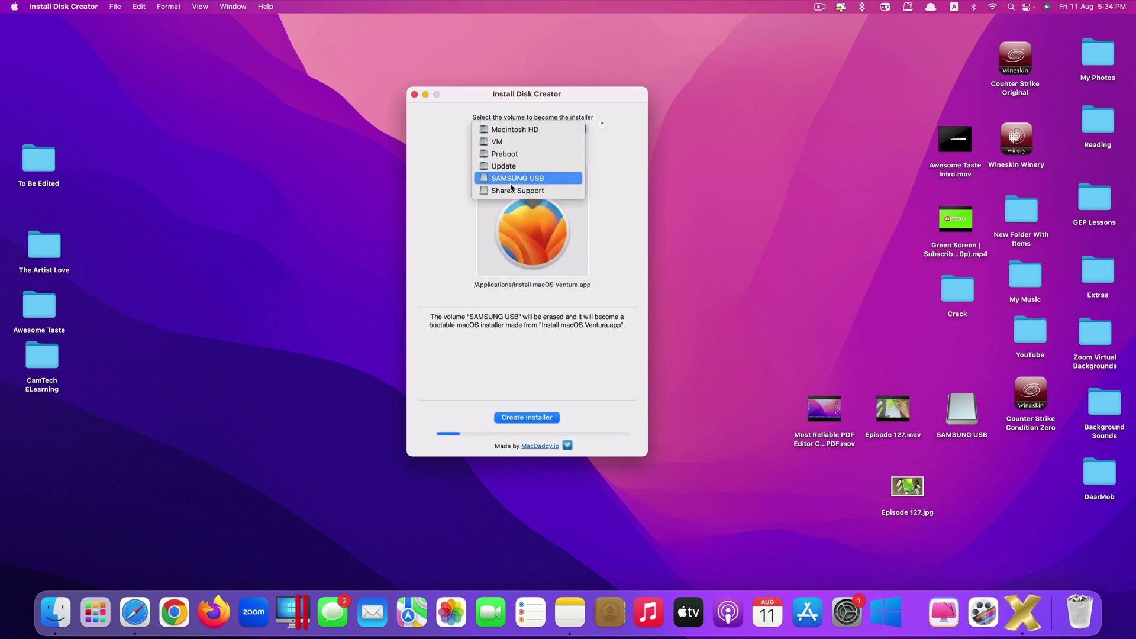
click(517, 177)
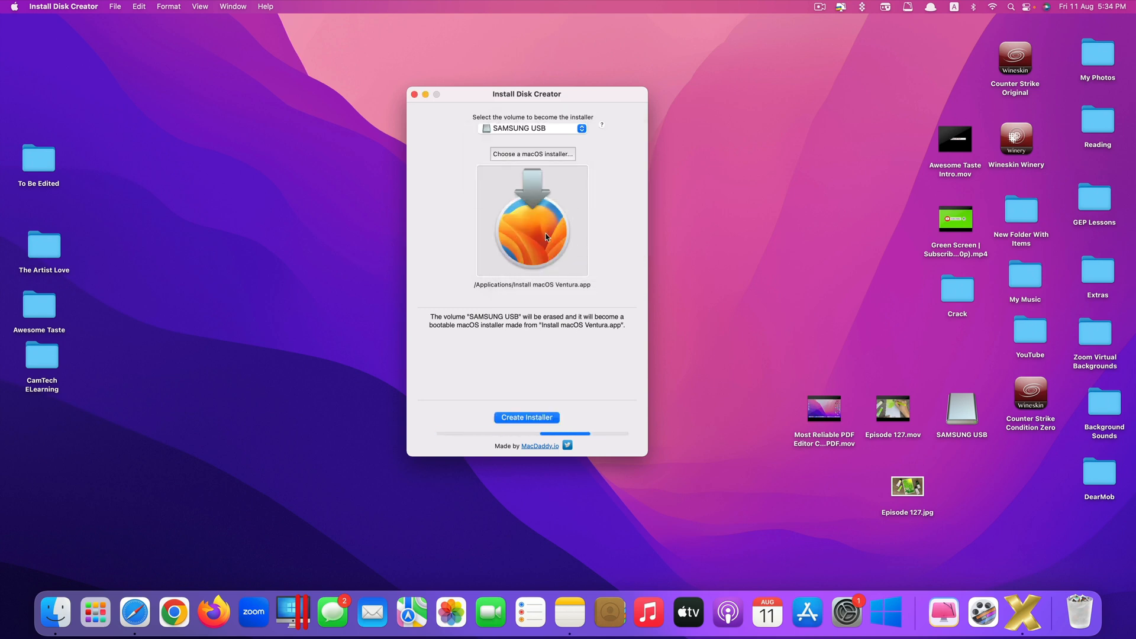
click(527, 417)
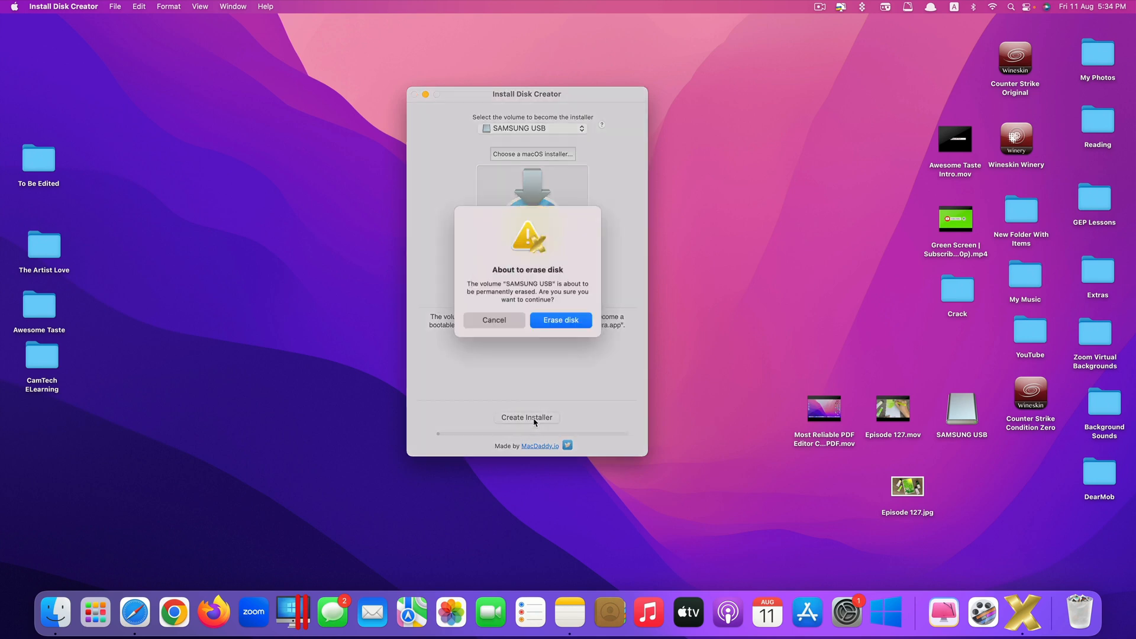
click(560, 319)
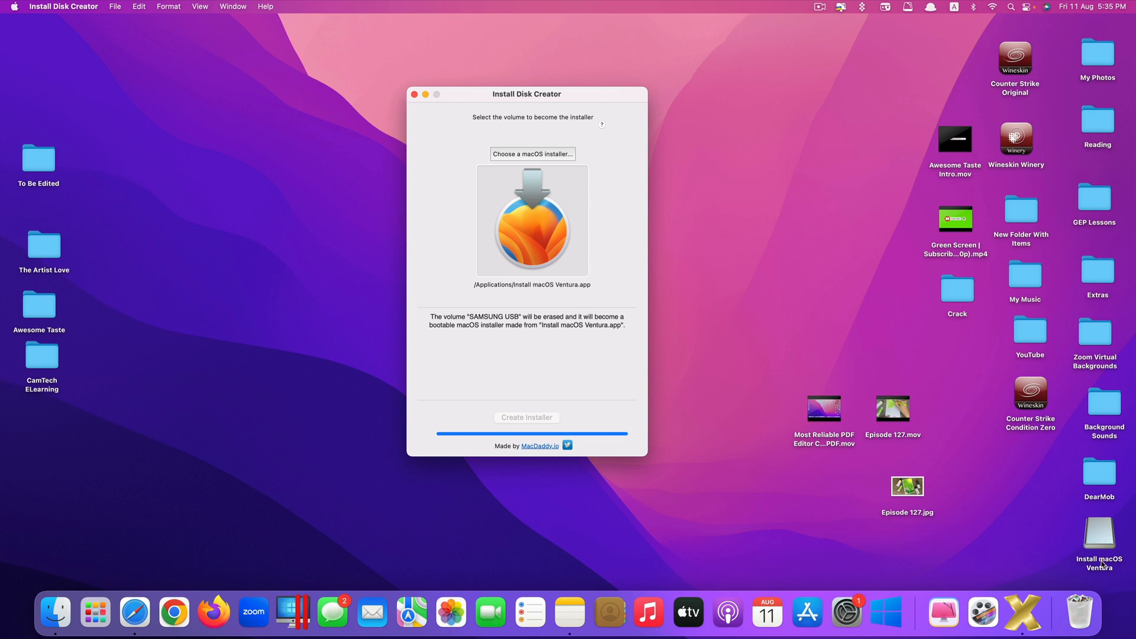
mouse_move(1101, 578)
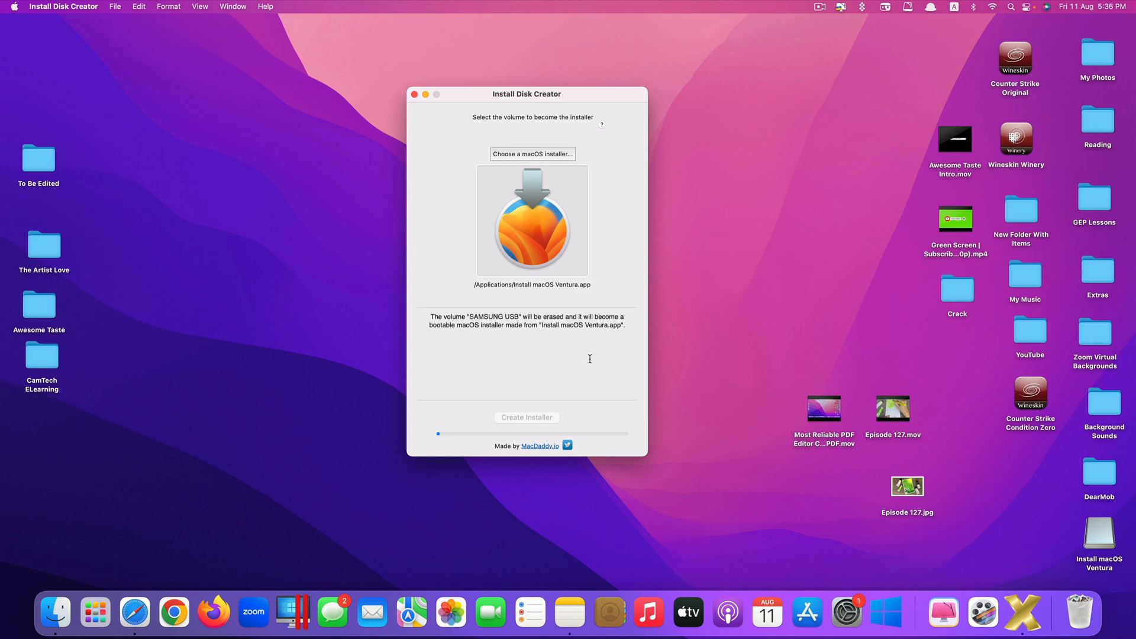
Wait for installer creation to finish until the Complete alert appears.
click(527, 416)
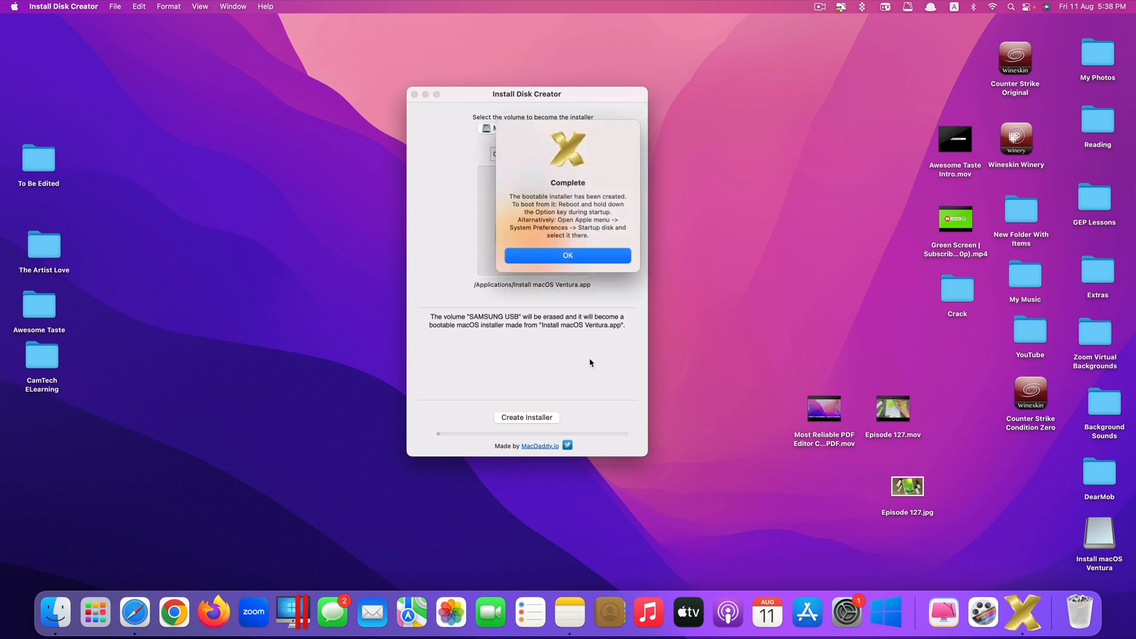
mouse_move(553, 213)
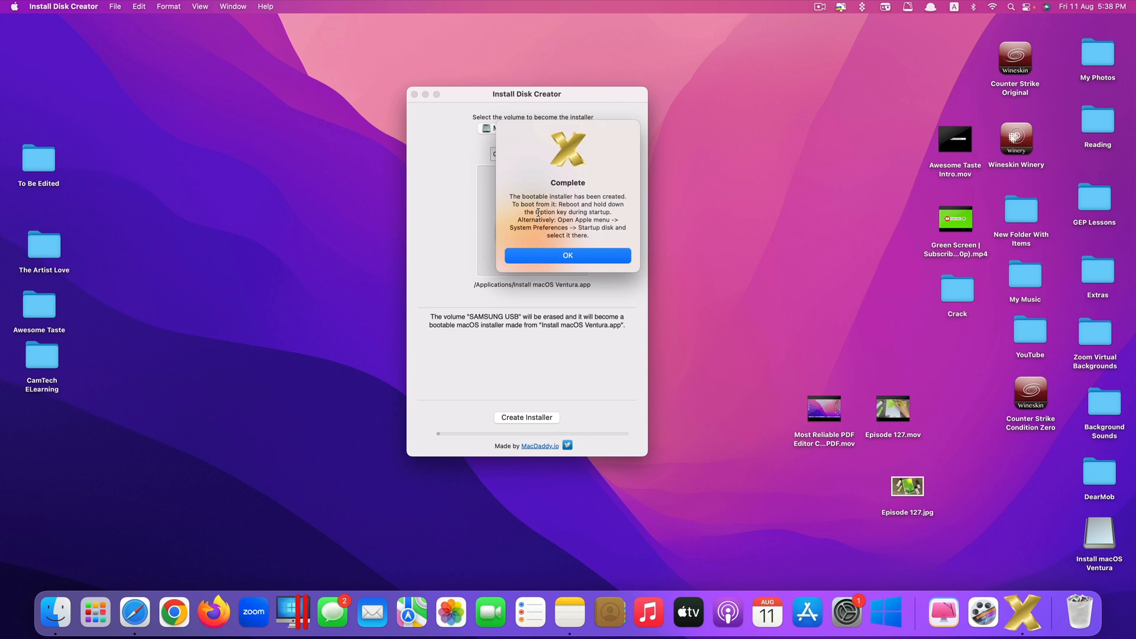
mouse_move(916, 407)
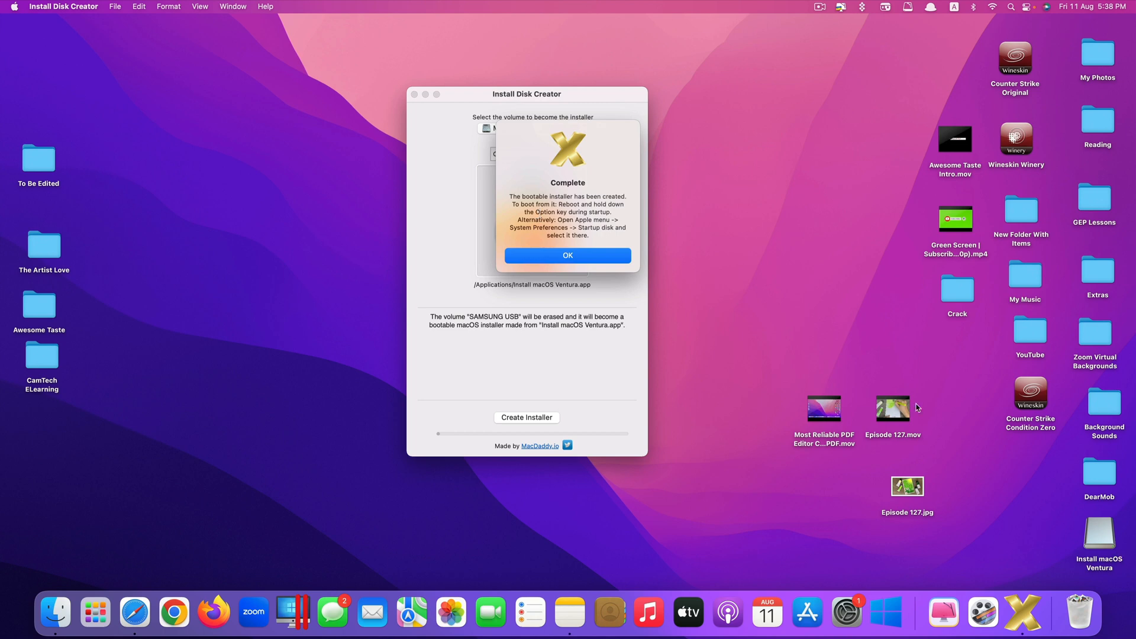
mouse_move(660, 243)
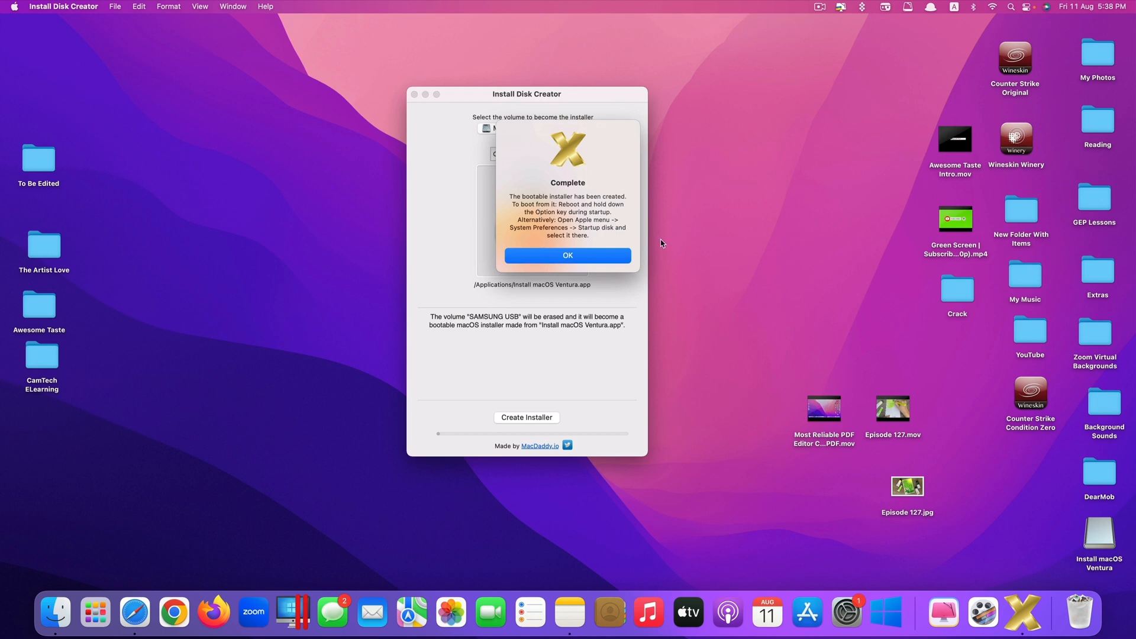
mouse_move(601, 217)
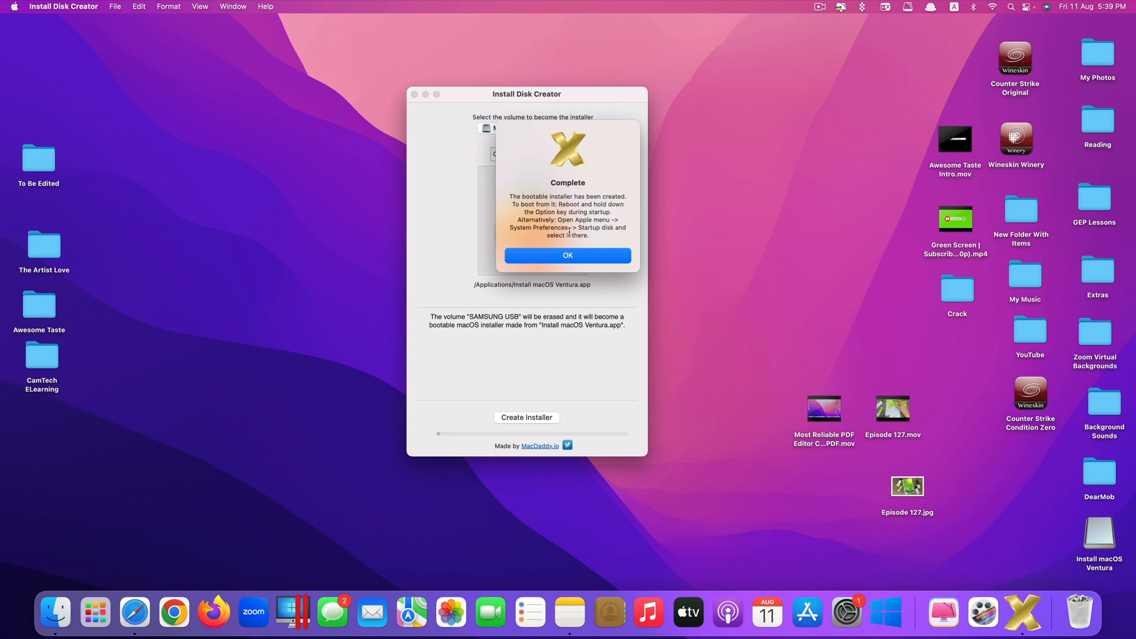
mouse_move(568, 238)
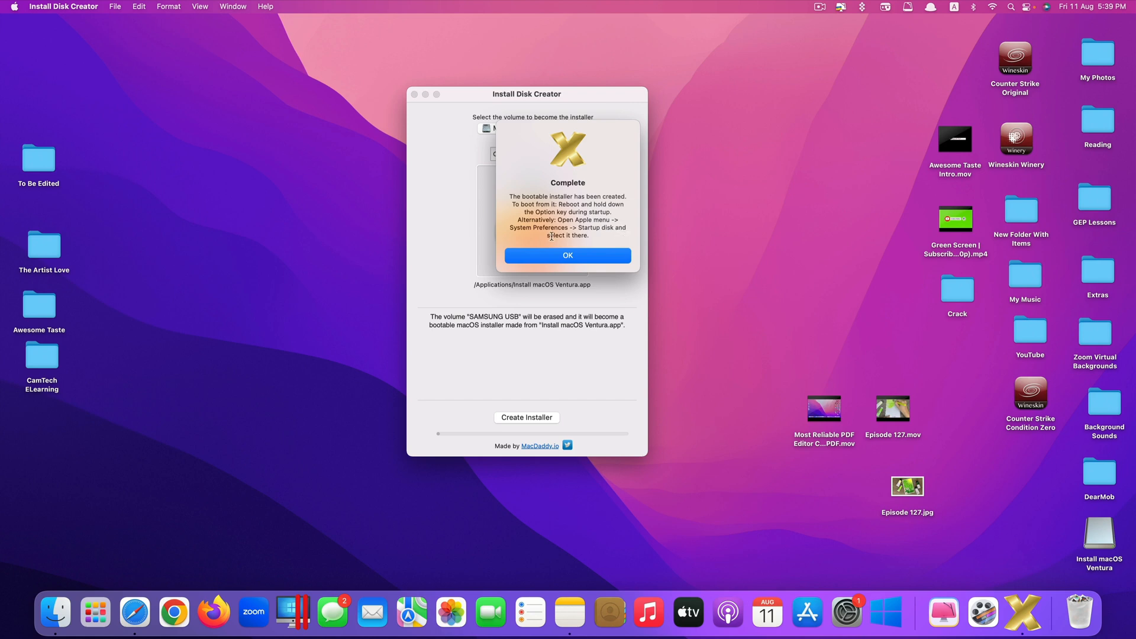
Dismiss the Complete alert with OK.
click(567, 255)
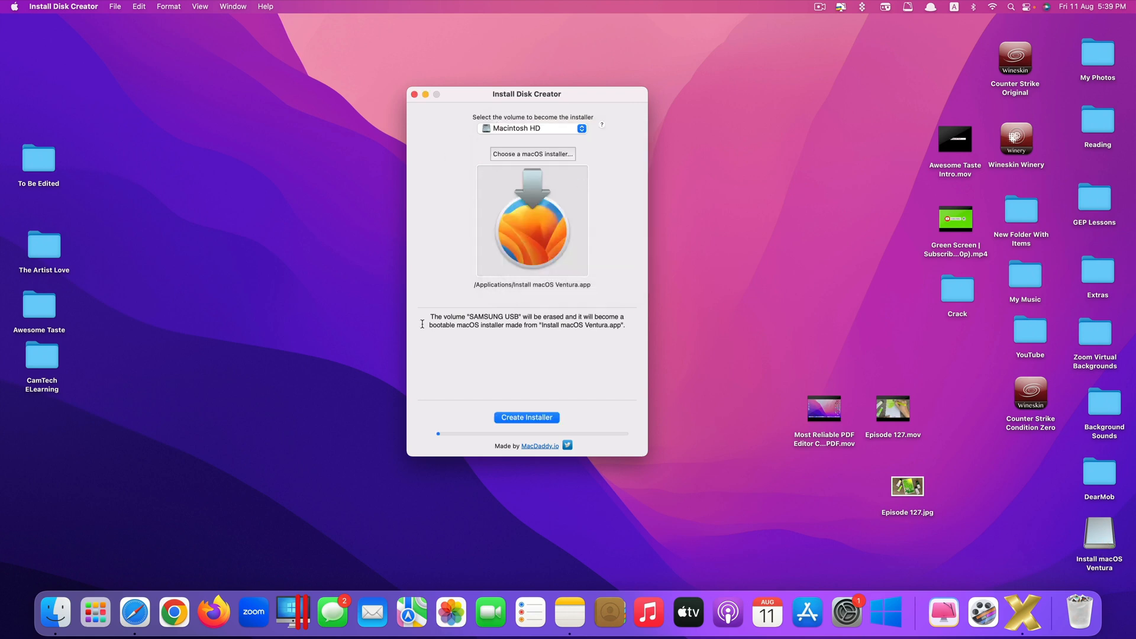
mouse_move(425, 94)
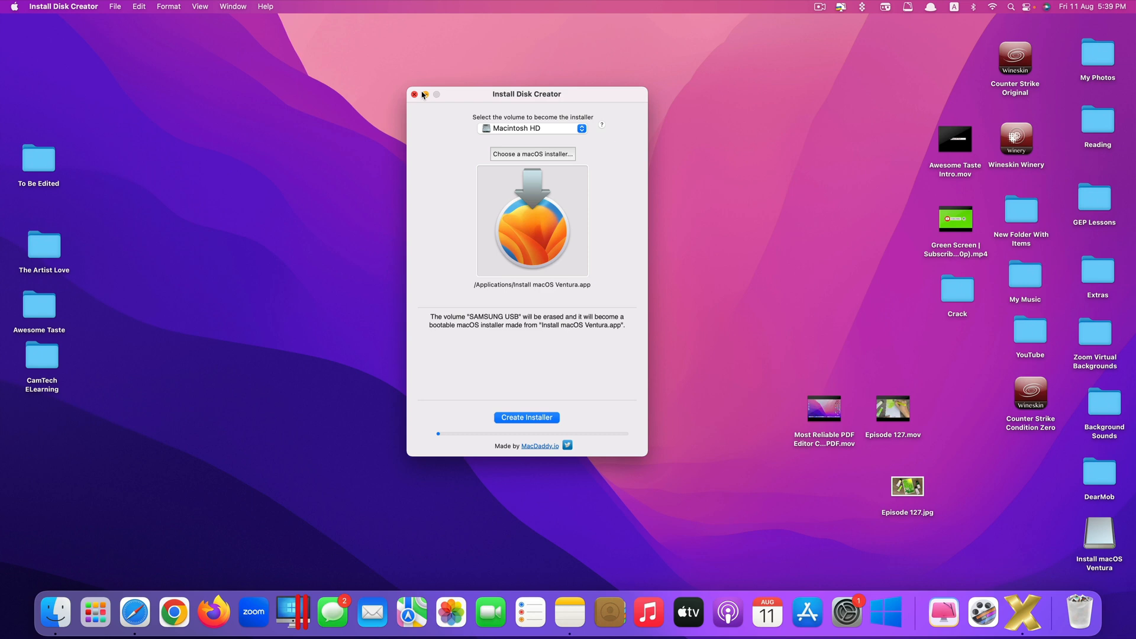
mouse_move(620, 105)
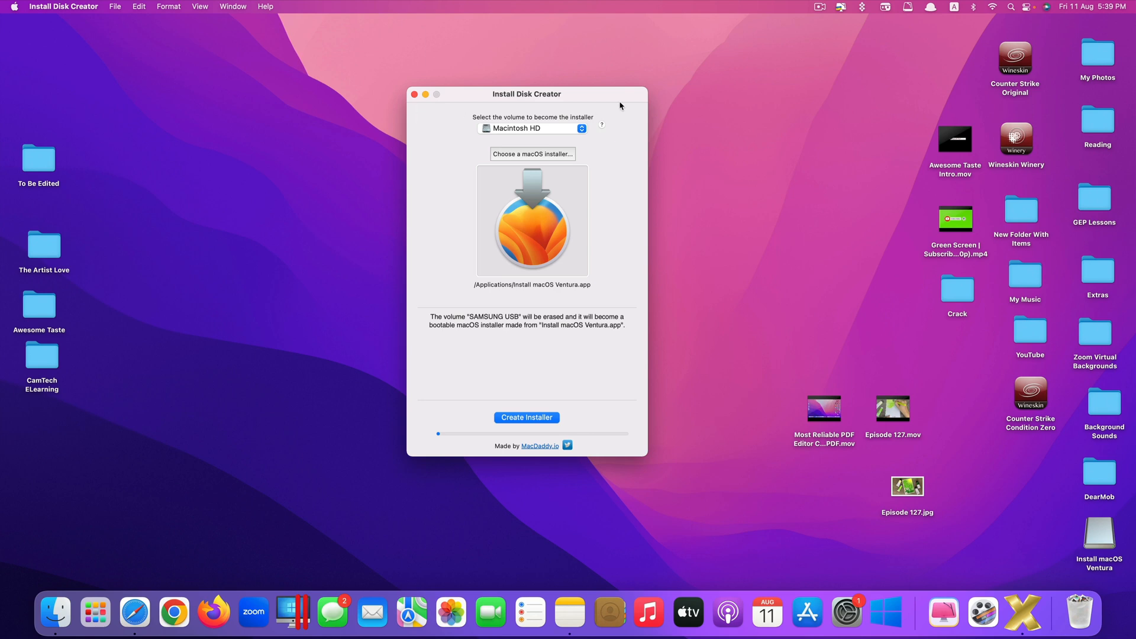